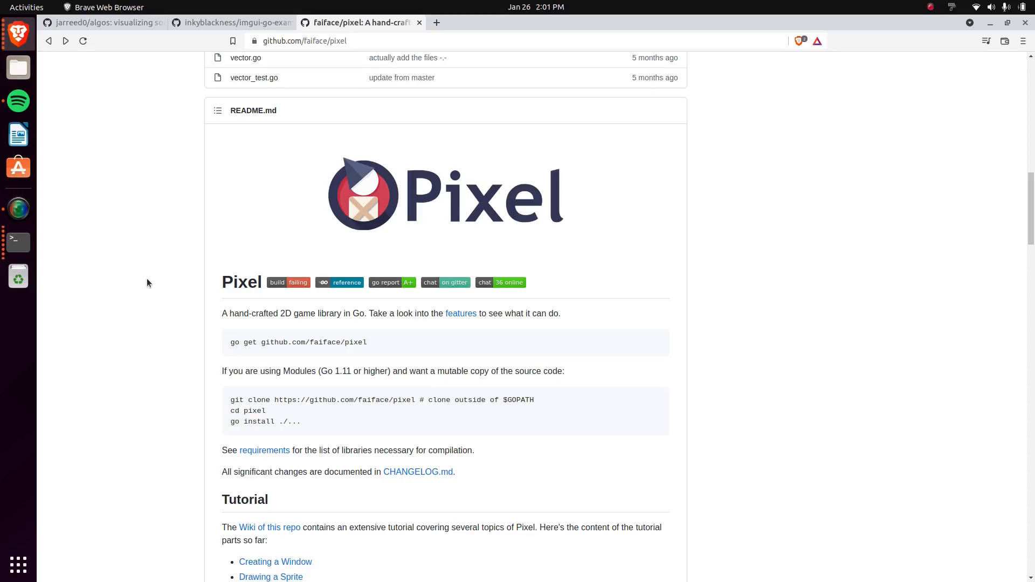
pyautogui.moveTo(629, 240)
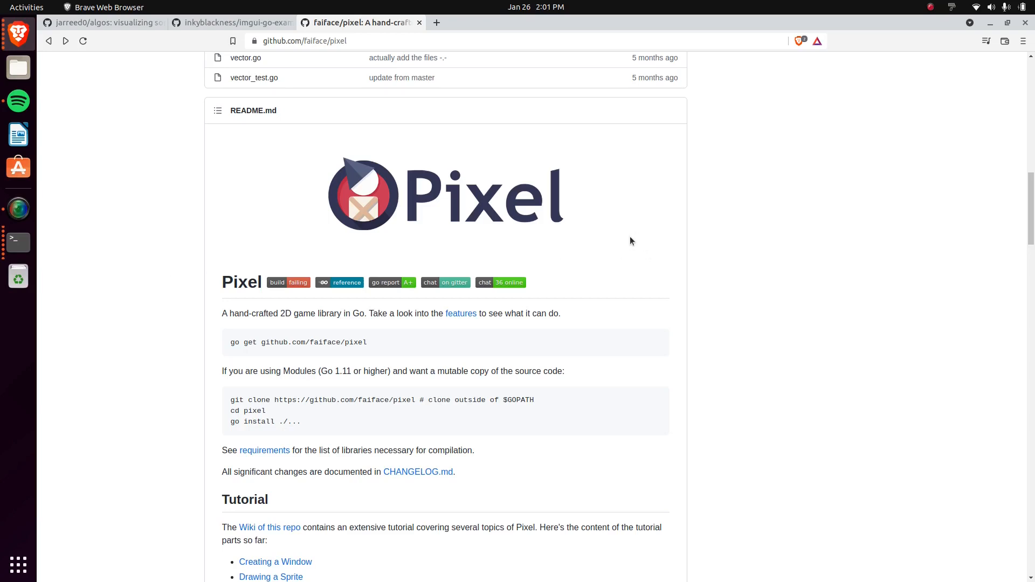
# - Scroll the Pixel README past the Tutorial list to the Examples section with Lights and Platformer screenshots
pyautogui.click(304, 40)
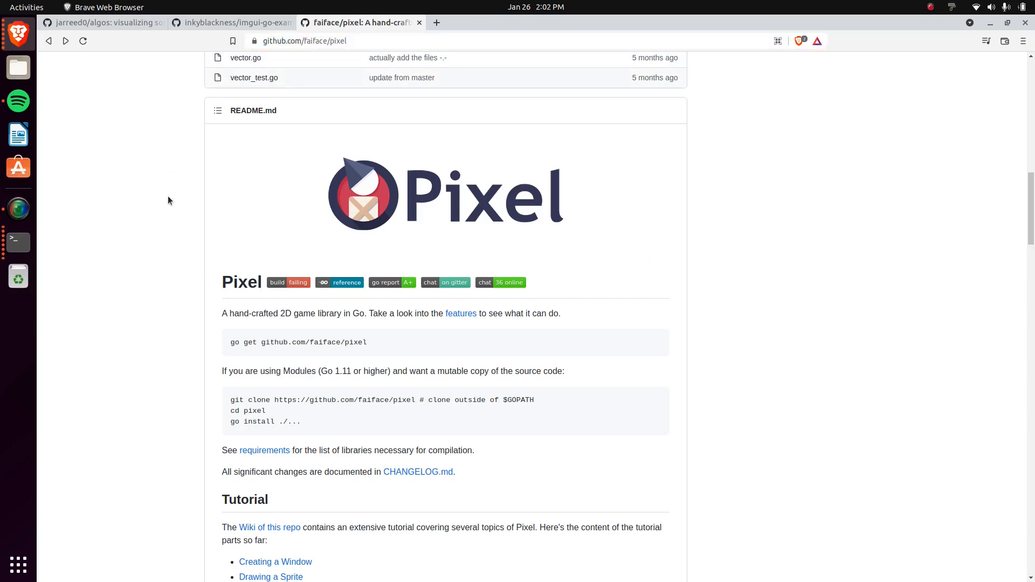
pyautogui.moveTo(169, 267)
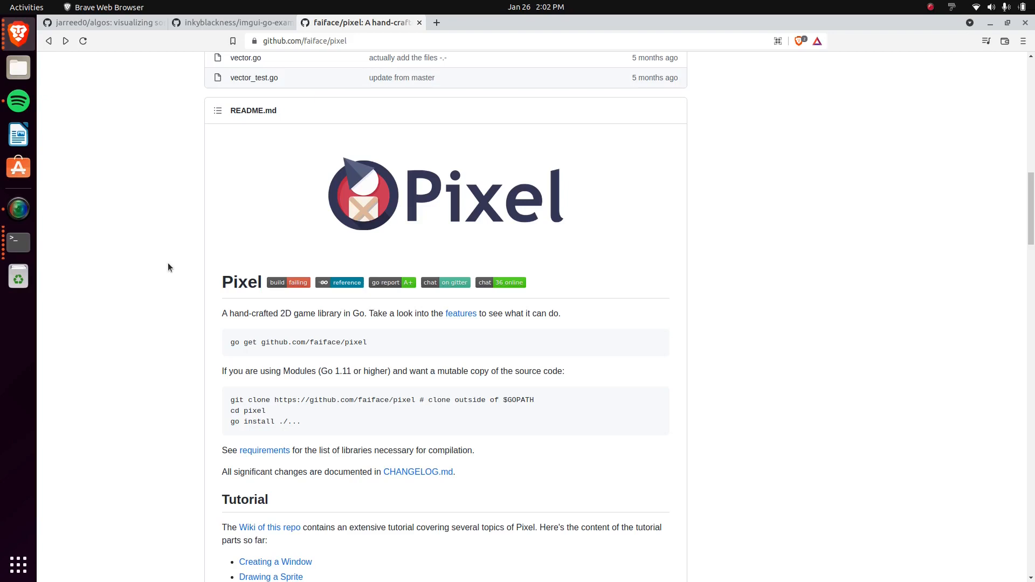
pyautogui.moveTo(201, 408)
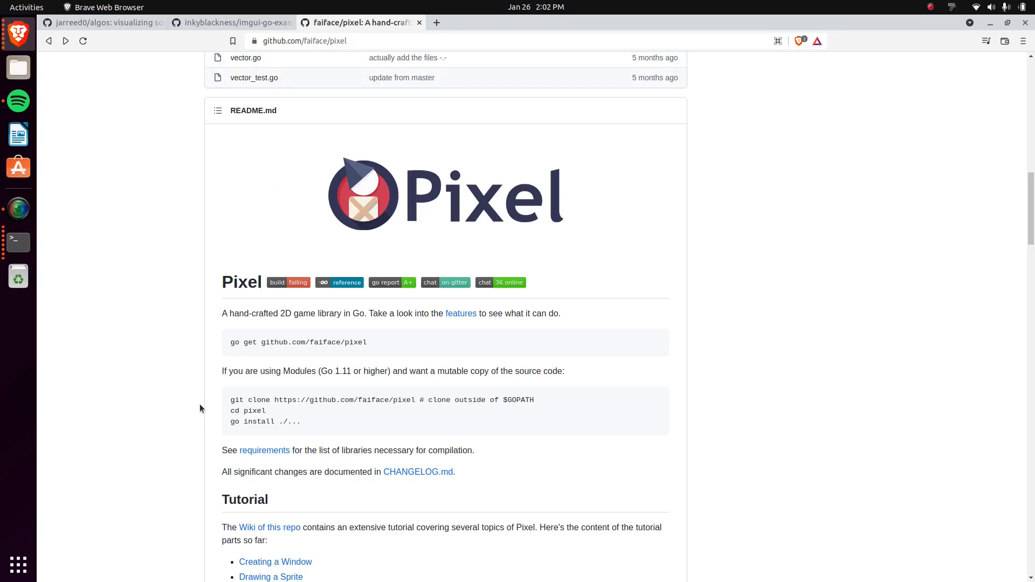
pyautogui.scroll(3)
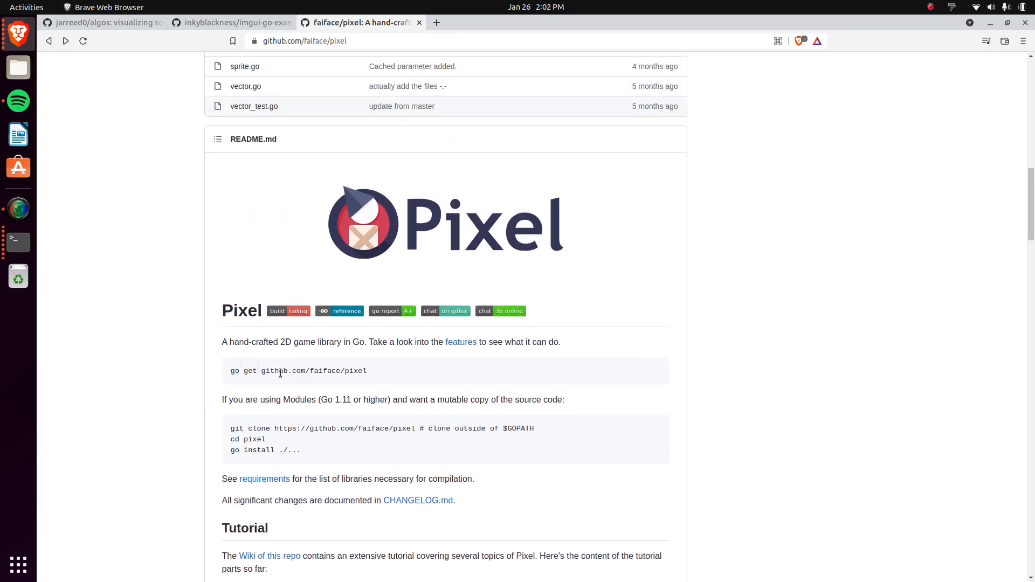
pyautogui.scroll(-3)
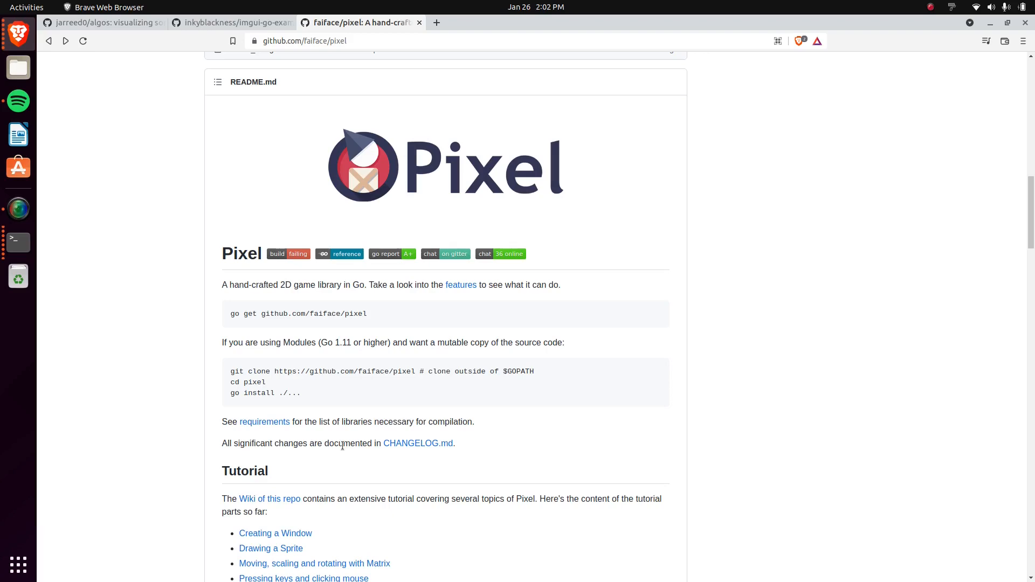
pyautogui.scroll(-3)
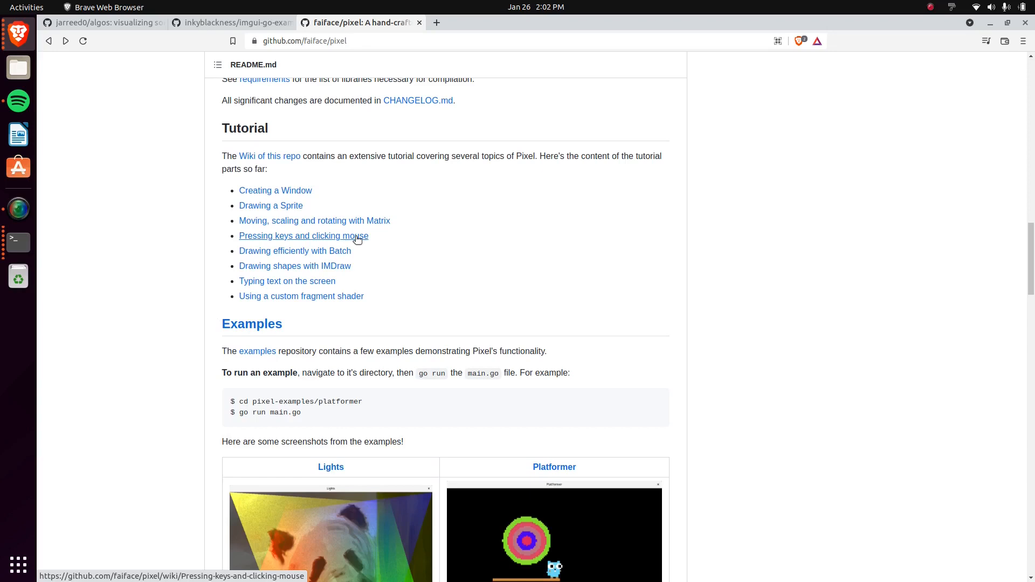
pyautogui.moveTo(362, 260)
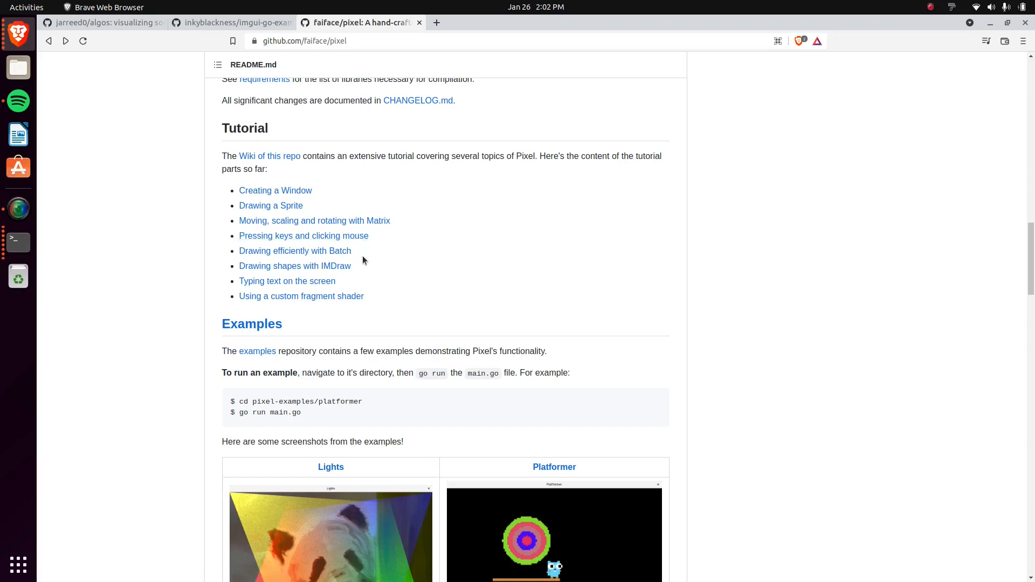
pyautogui.doubleClick(294, 265)
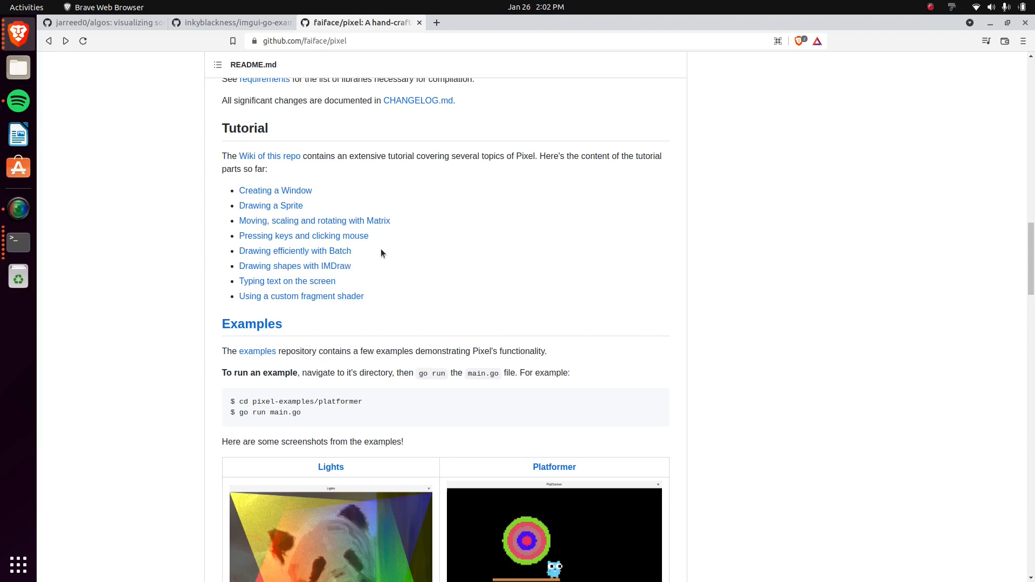
pyautogui.moveTo(388, 239)
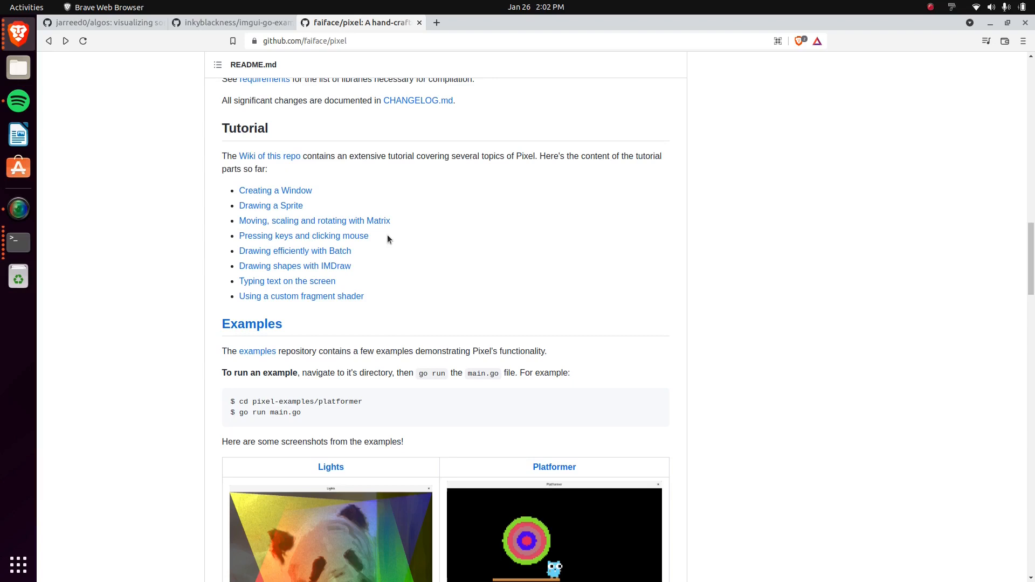
pyautogui.moveTo(449, 348)
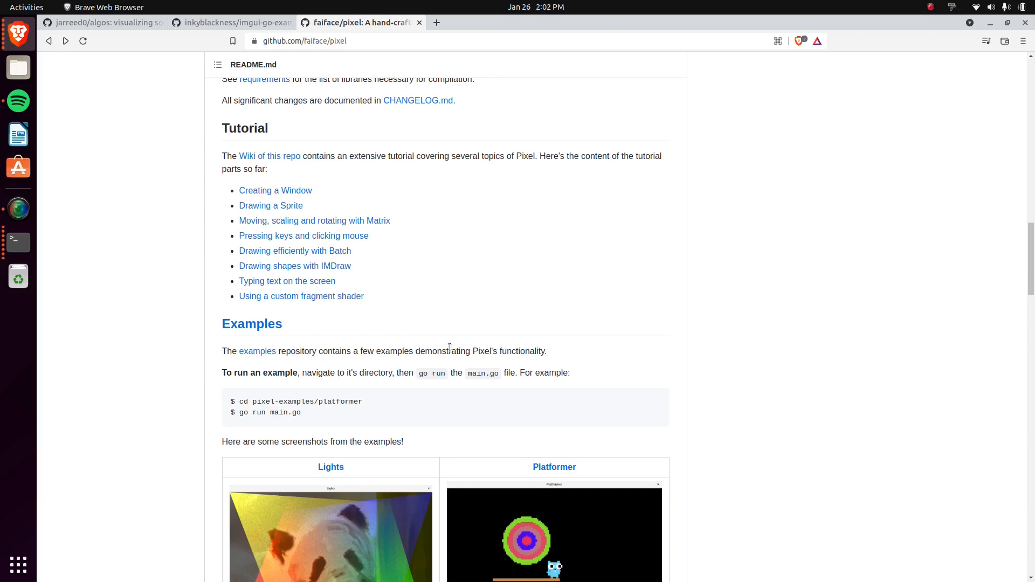
pyautogui.scroll(-3)
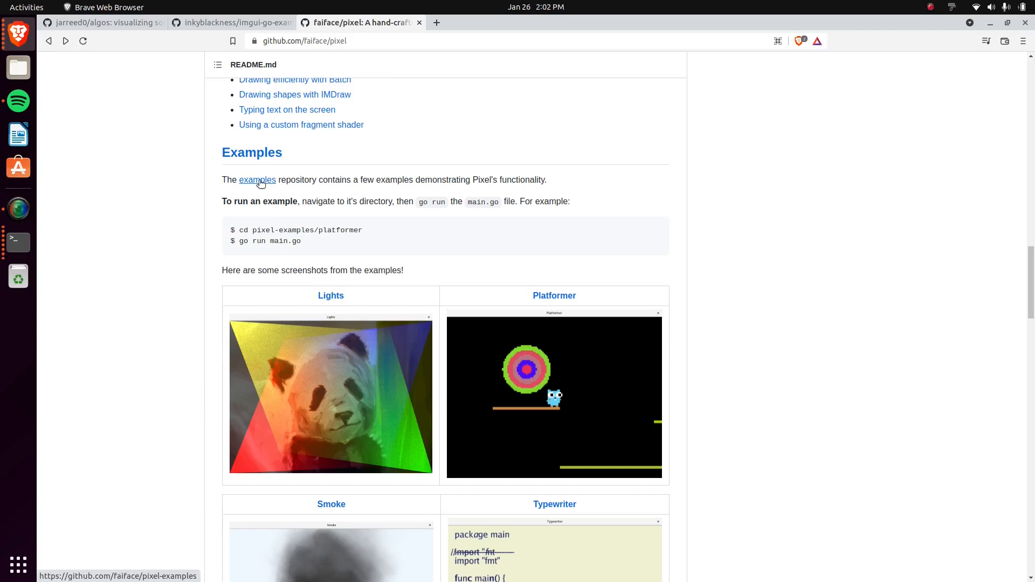
pyautogui.moveTo(241, 230)
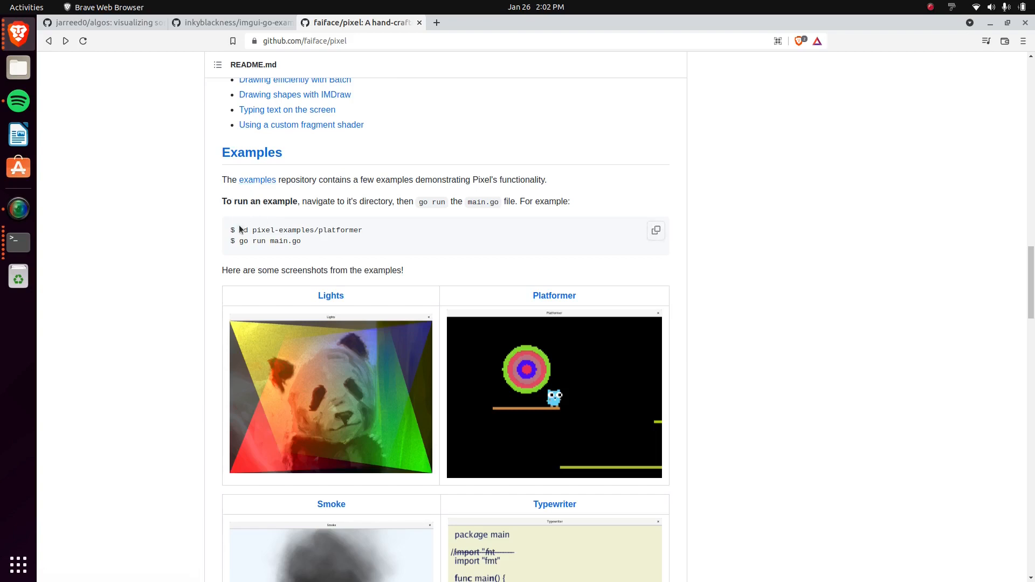
# - In a new Terminal, cd into the pixel folder and then into pixel-examples/platformer
pyautogui.click(18, 243)
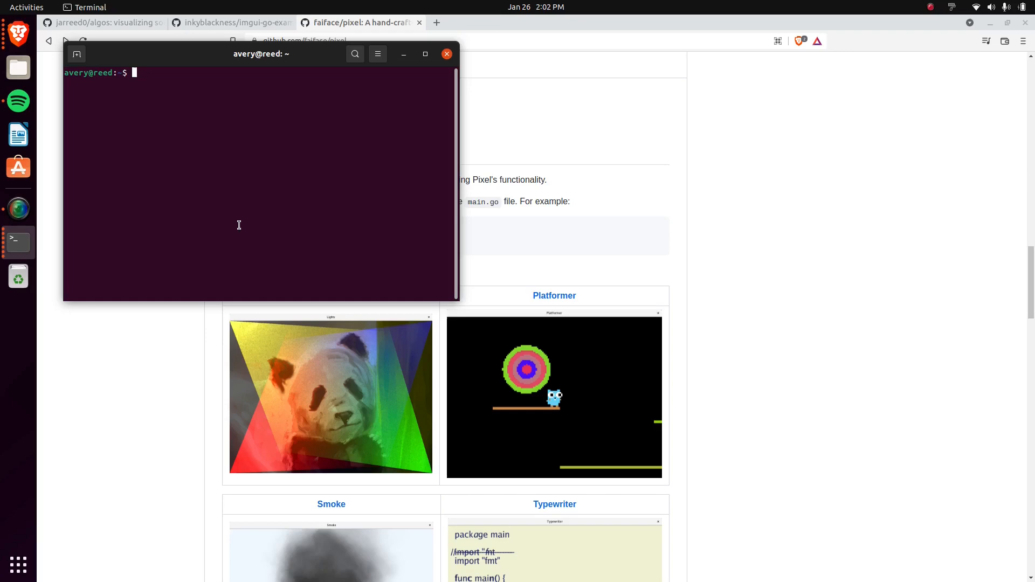
pyautogui.write('cd Desktop/')
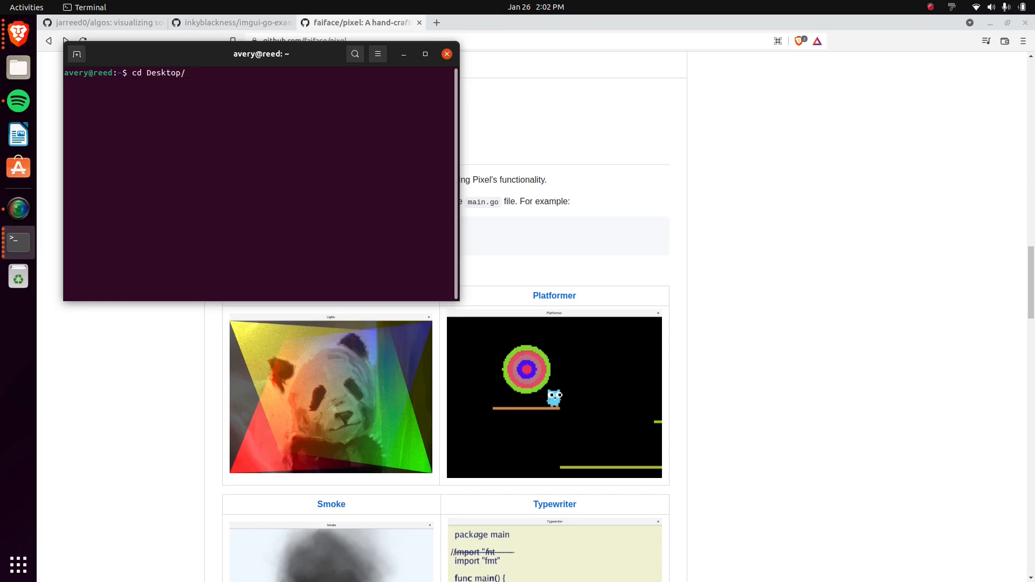
pyautogui.write('pix')
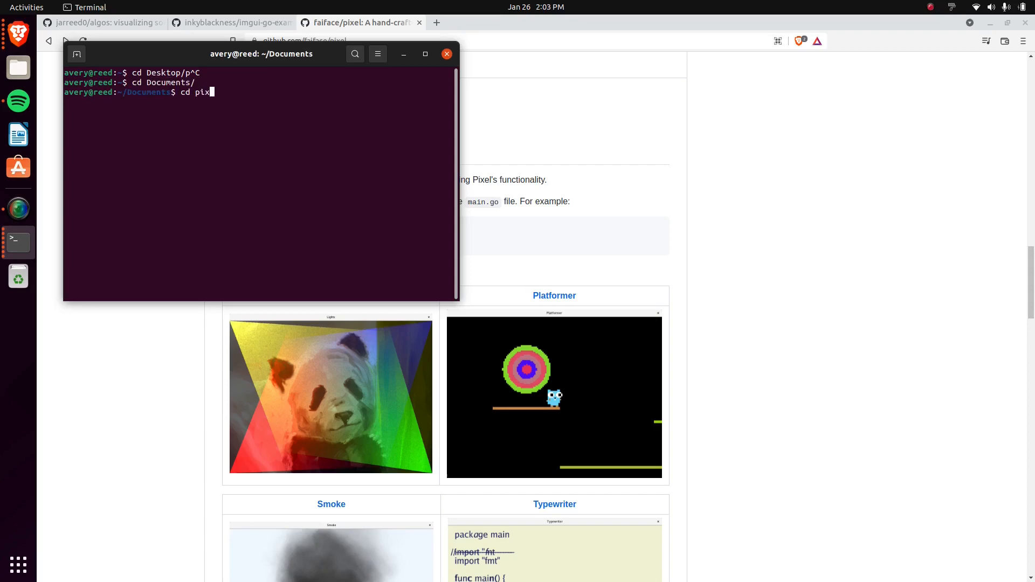
pyautogui.press('Return')
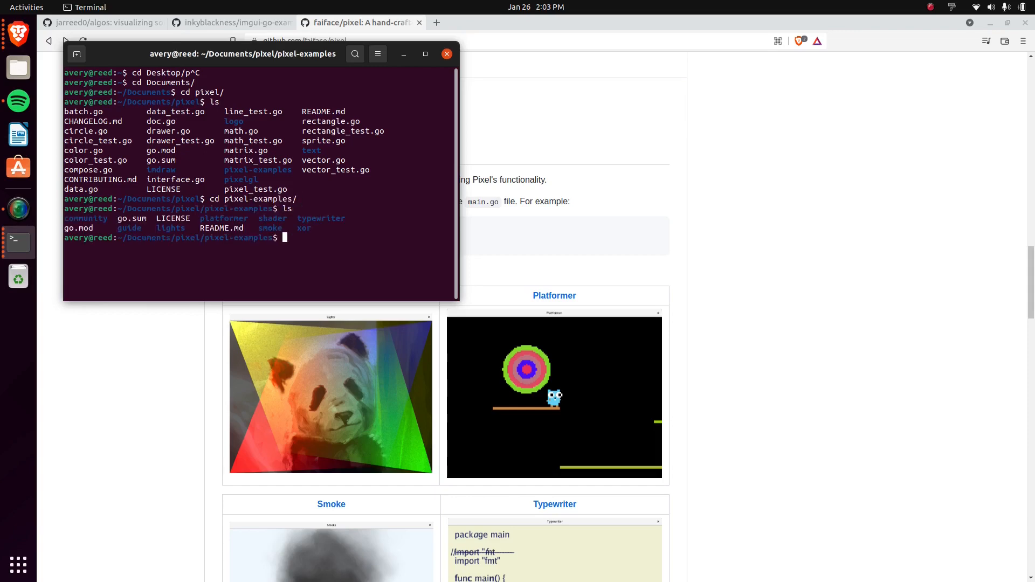
pyautogui.write('cd')
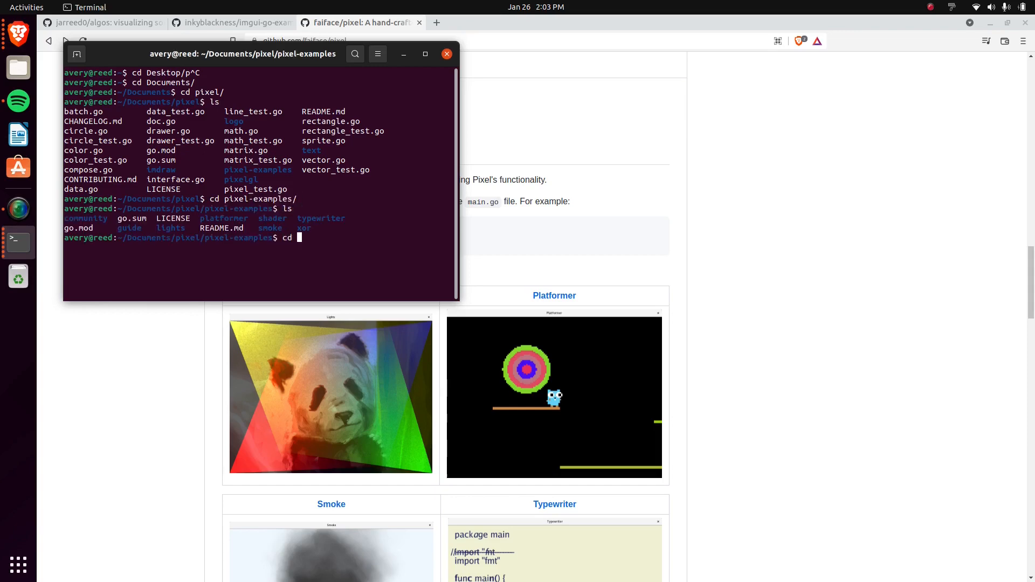
pyautogui.write('platformer/')
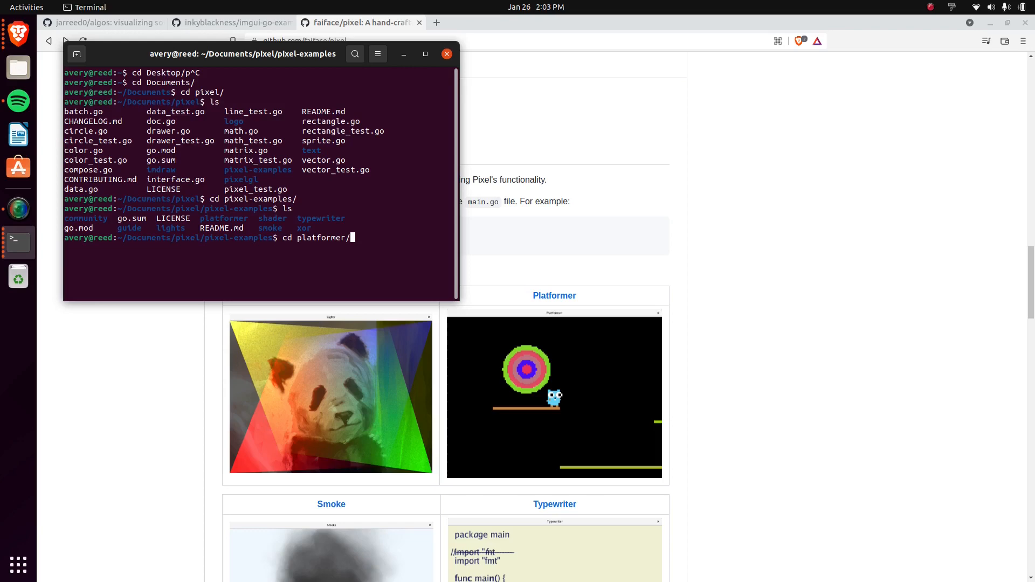
pyautogui.press('Return')
pyautogui.write('g')
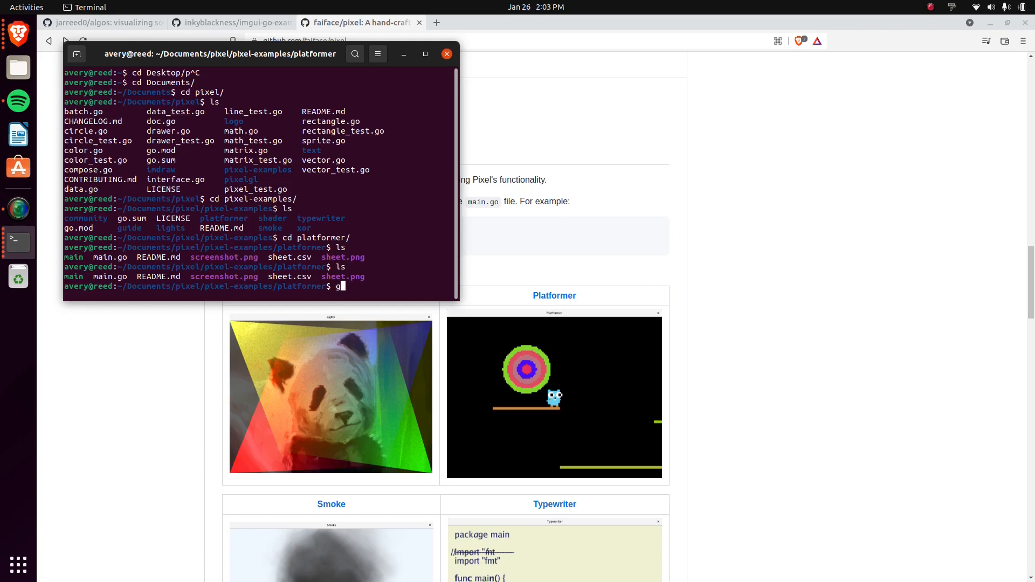
# - List the platformer folder's files and enter ./main to start the compiled demo
pyautogui.write('o')
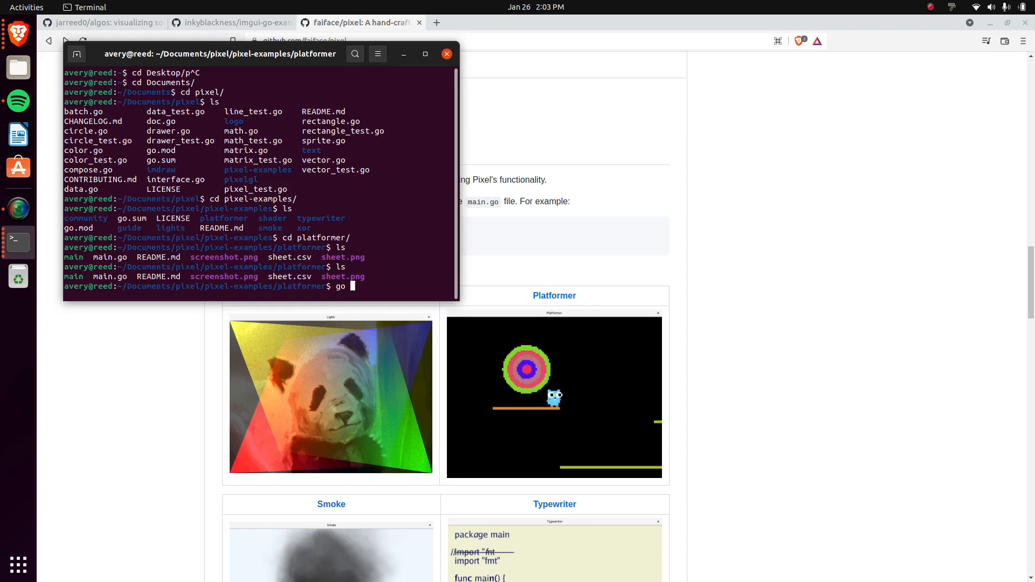
pyautogui.write('./main')
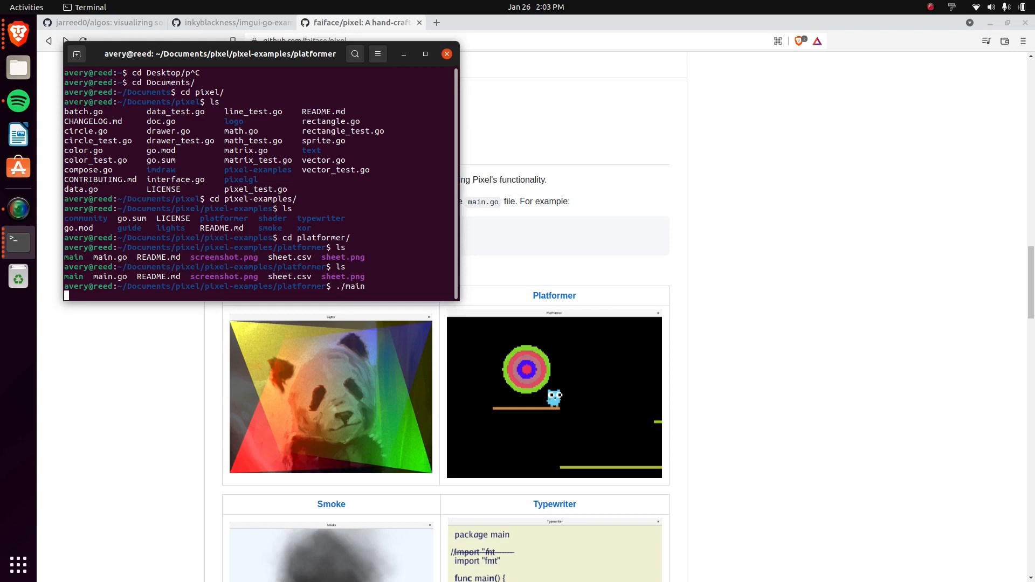
# - Launch the Platformer demo, watch the gopher game, then close its window
pyautogui.press('Return')
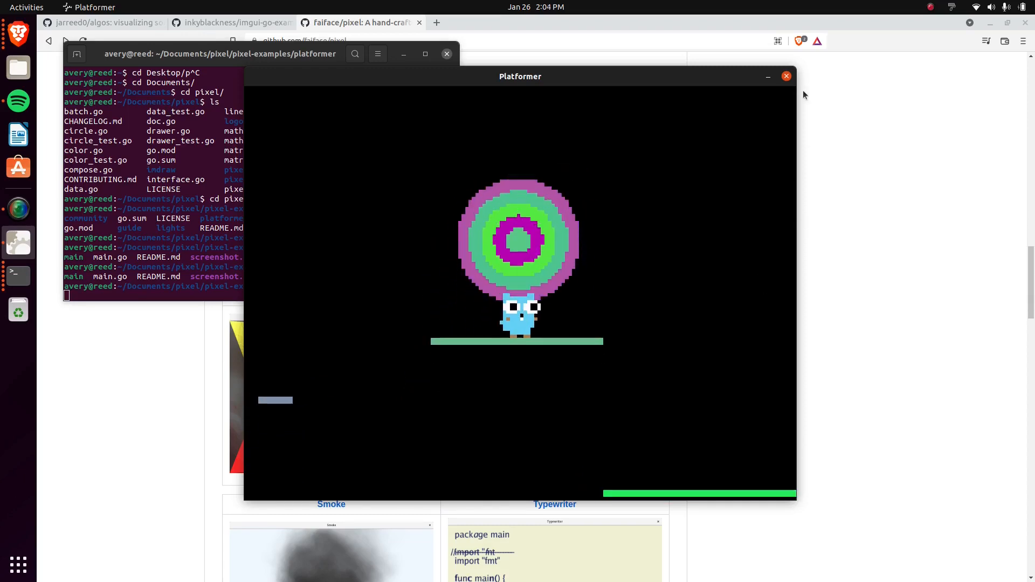
pyautogui.click(787, 75)
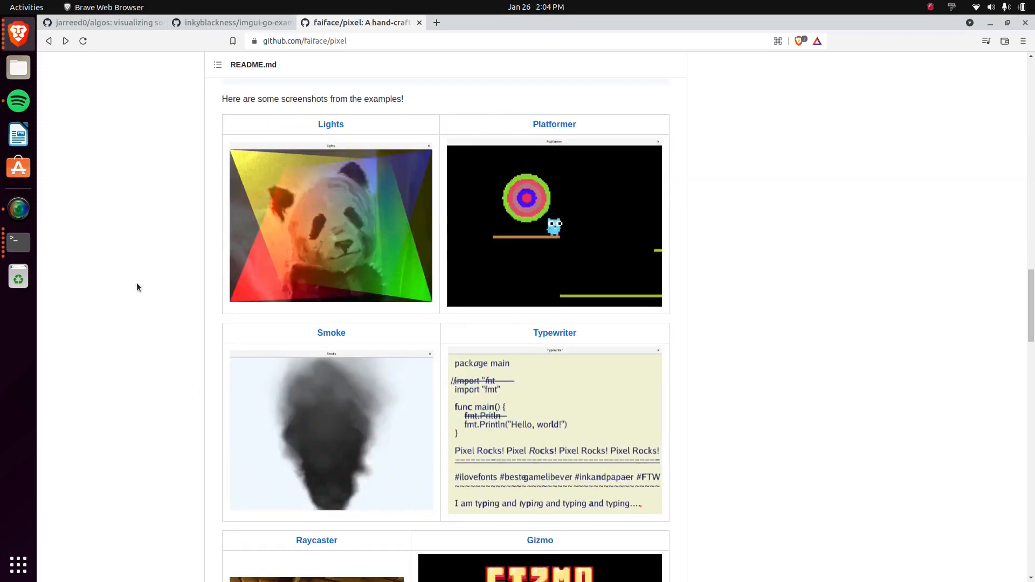
# - Scroll the Pixel README down through the missing features list toward the License section
pyautogui.scroll(3)
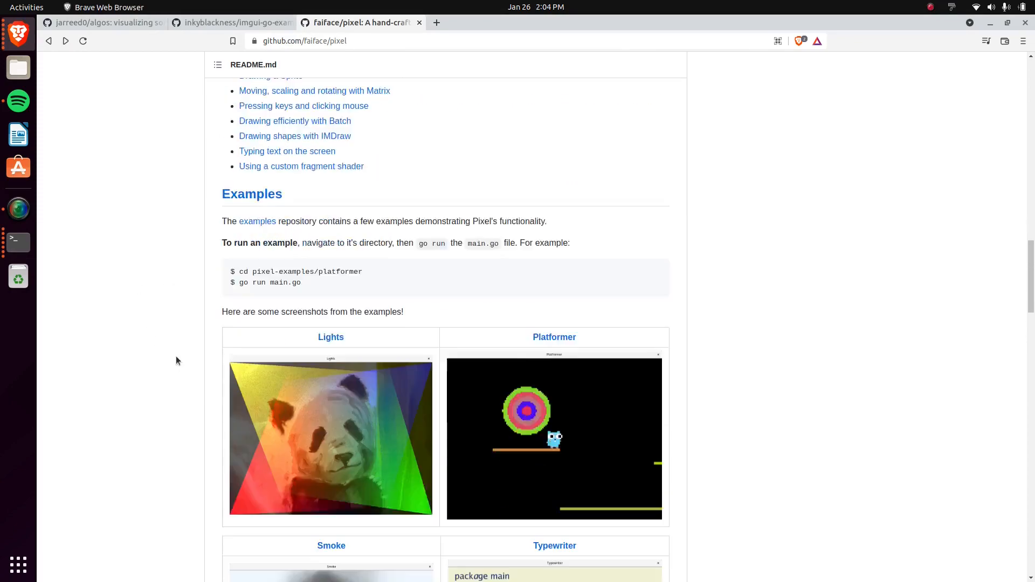
pyautogui.scroll(-3)
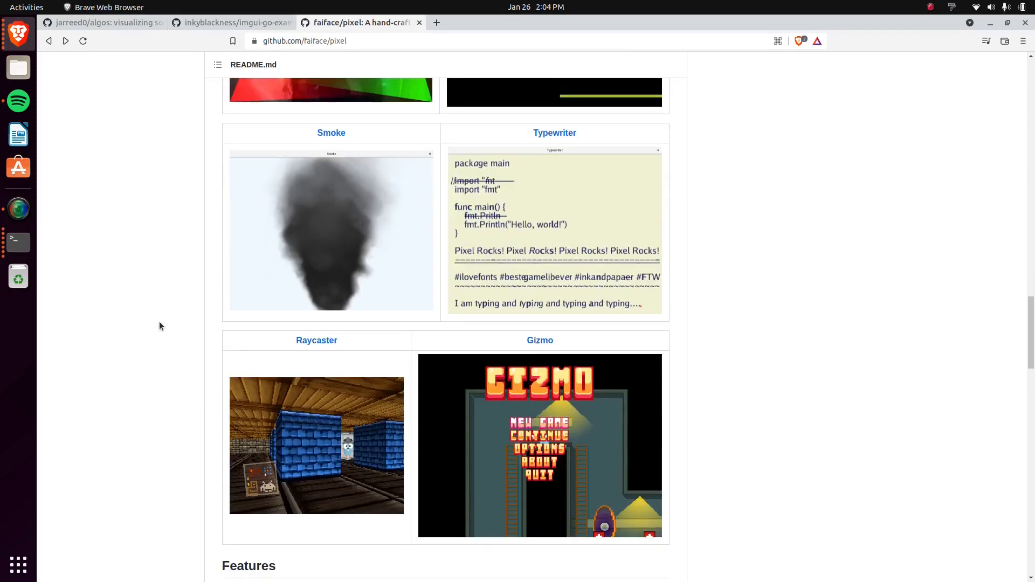
pyautogui.scroll(-3)
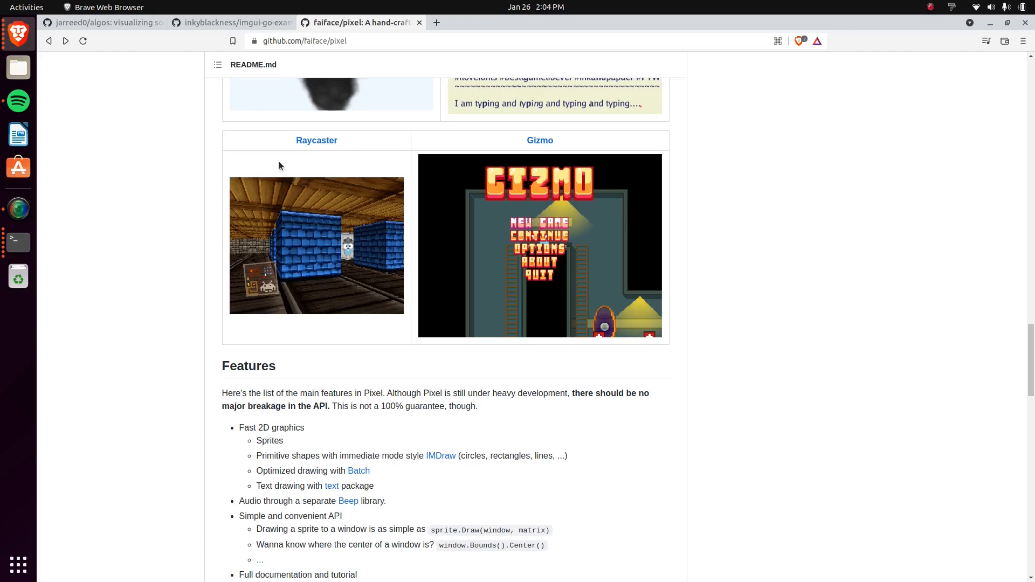
pyautogui.moveTo(553, 186)
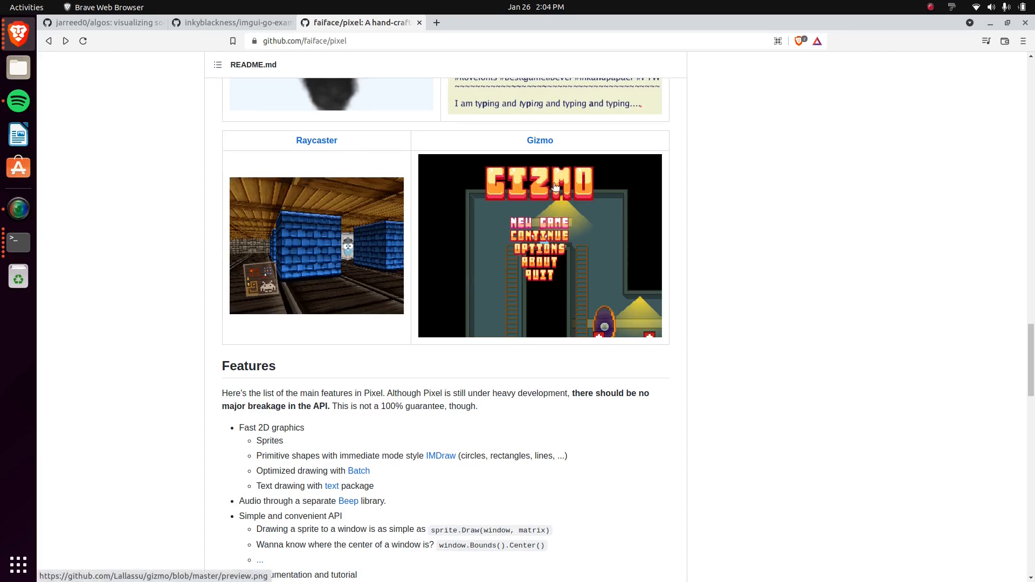
pyautogui.scroll(3)
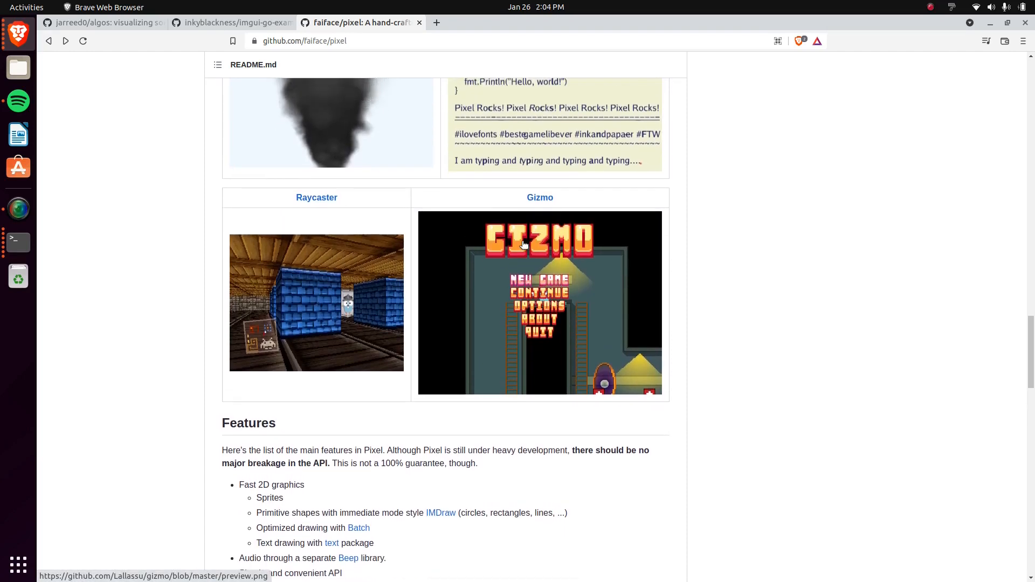
pyautogui.scroll(-3)
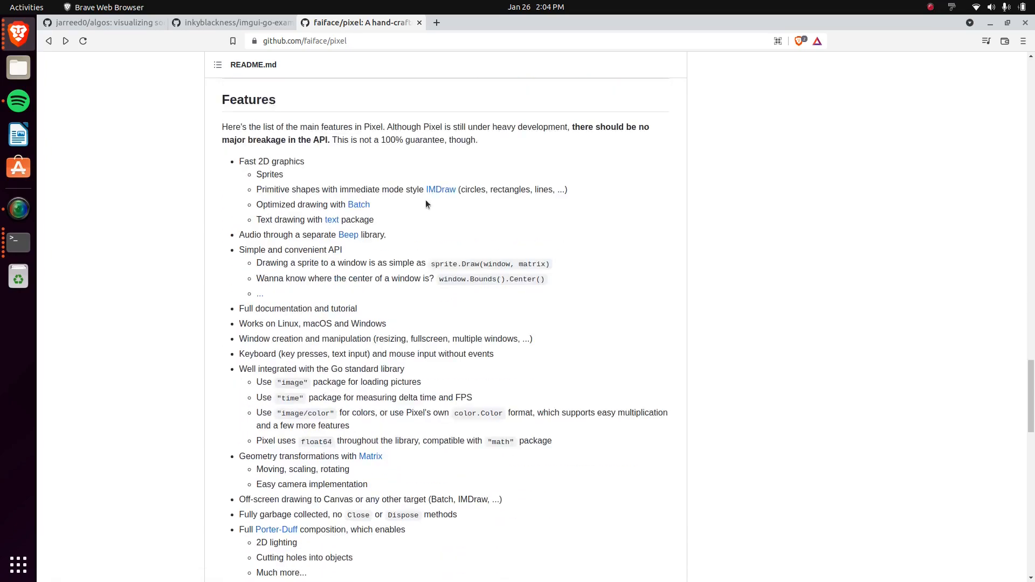
pyautogui.scroll(-3)
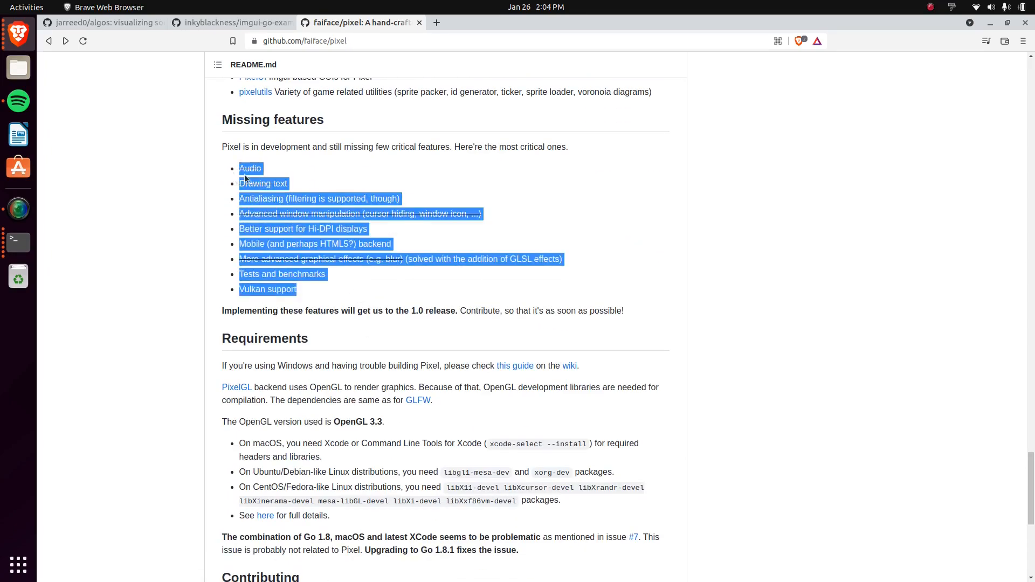
pyautogui.click(396, 310)
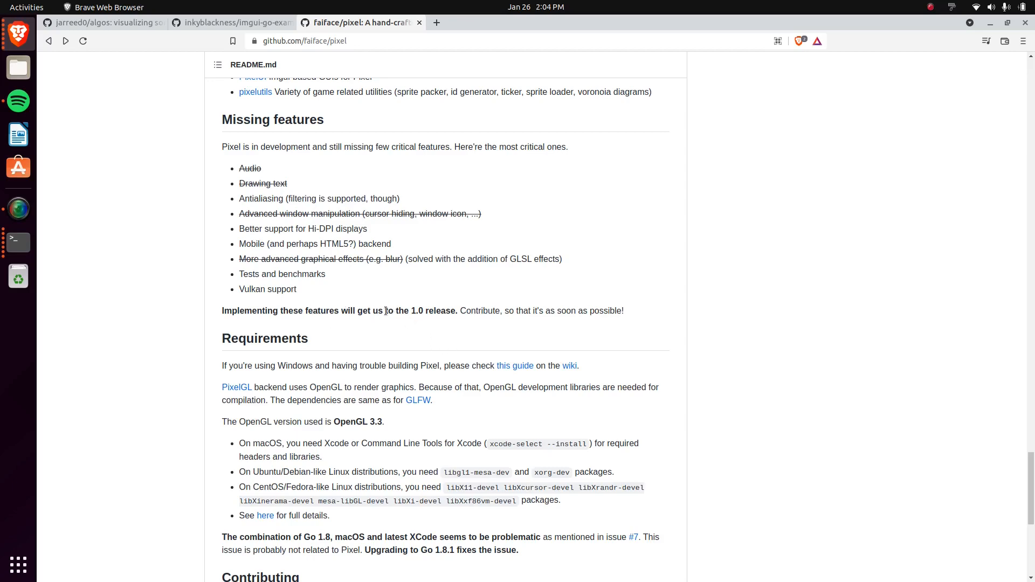
pyautogui.scroll(-3)
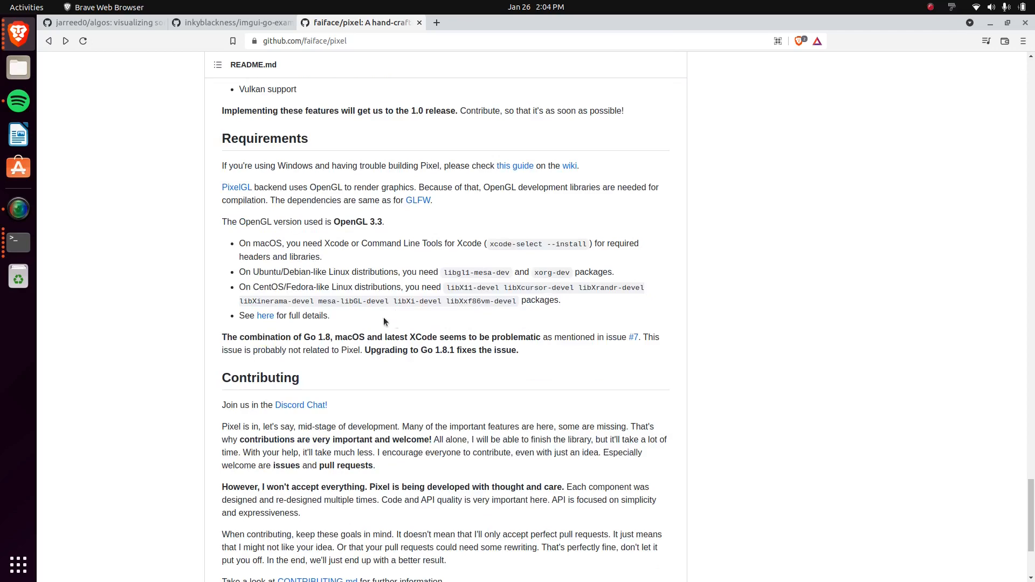
pyautogui.scroll(-3)
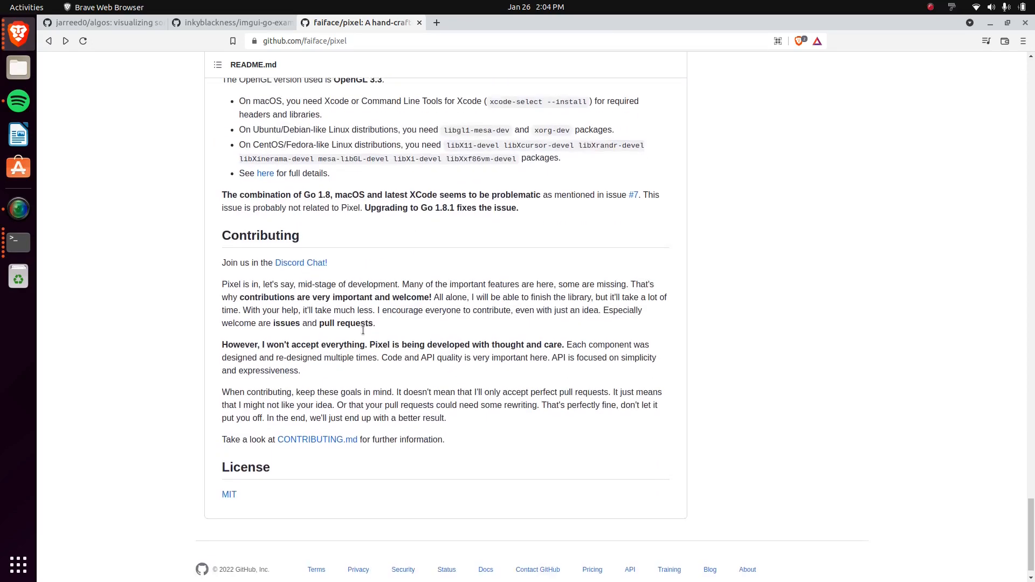
# - Scroll back up the README, then bring up the Terminal with pix.go open in nano
pyautogui.scroll(3)
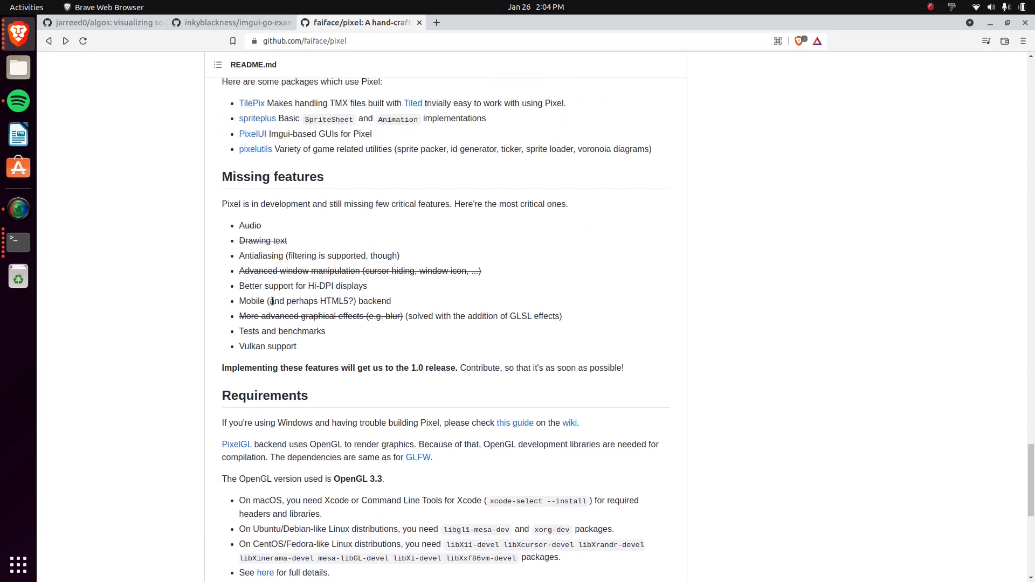
pyautogui.doubleClick(315, 301)
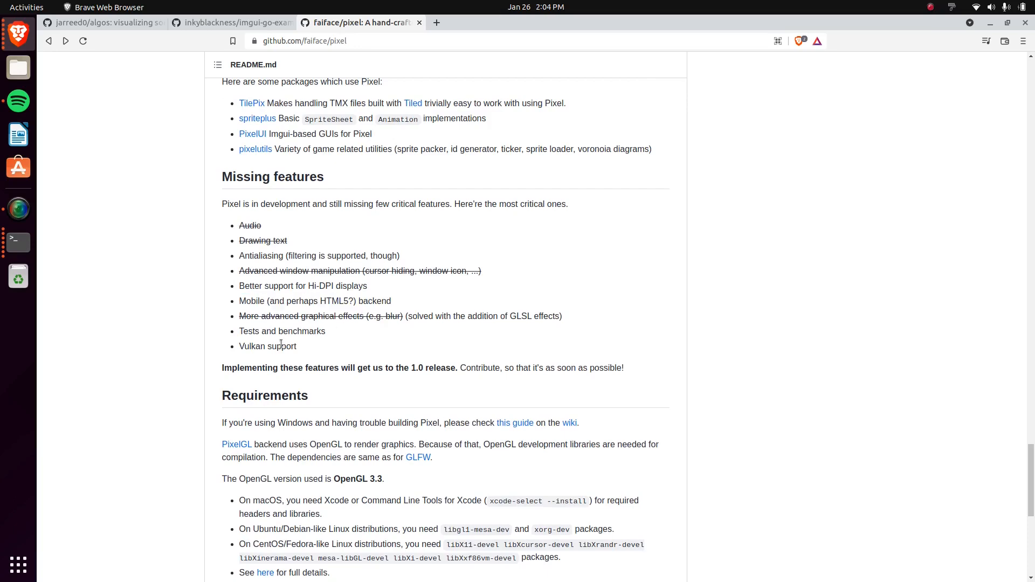
pyautogui.moveTo(354, 343)
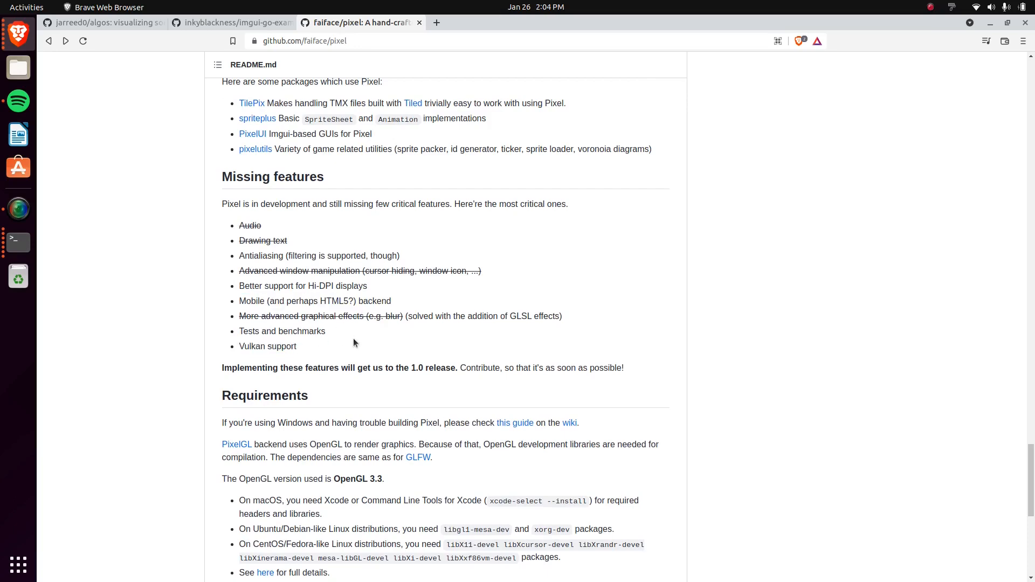
pyautogui.scroll(3)
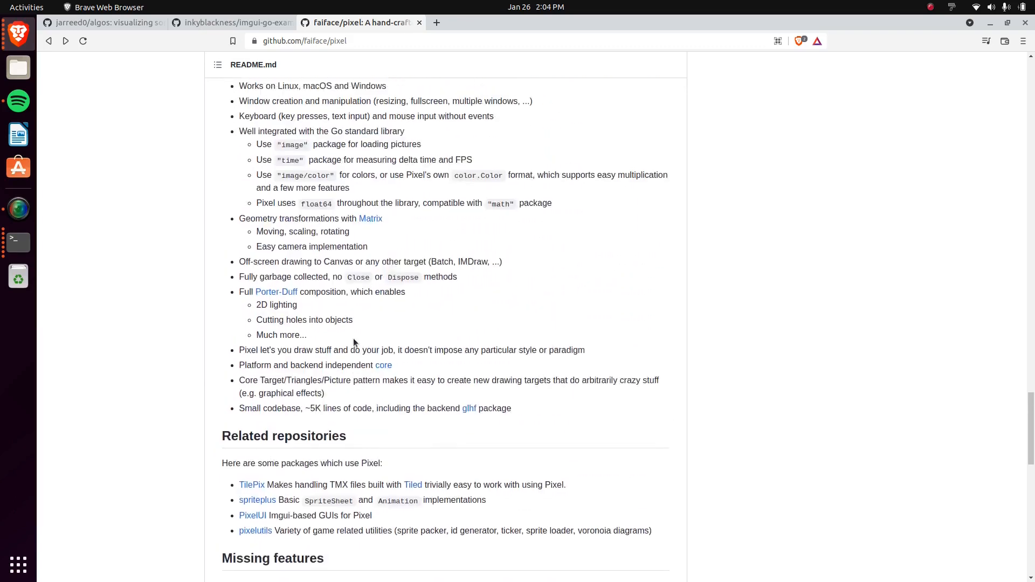
pyautogui.scroll(3)
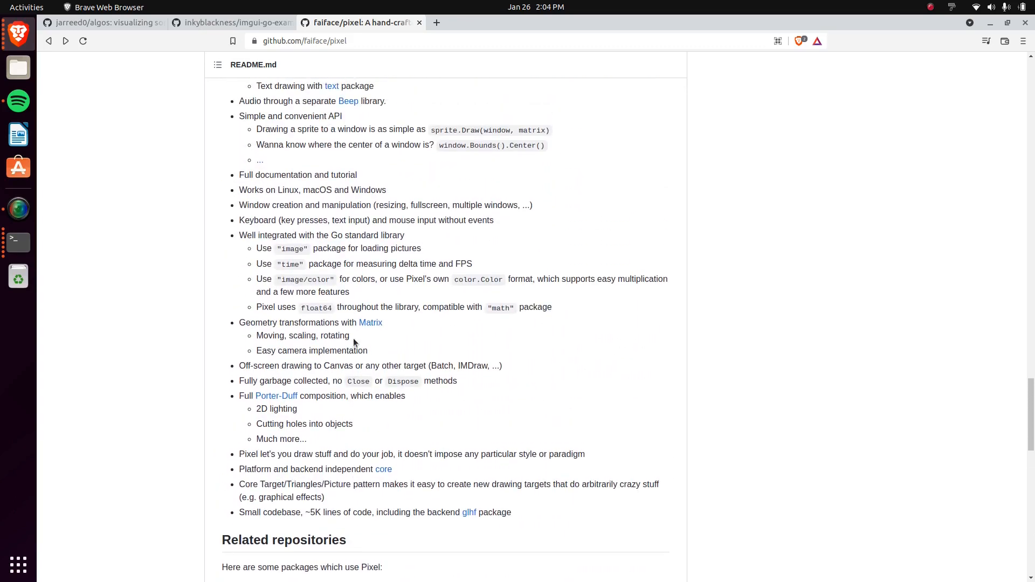
pyautogui.scroll(3)
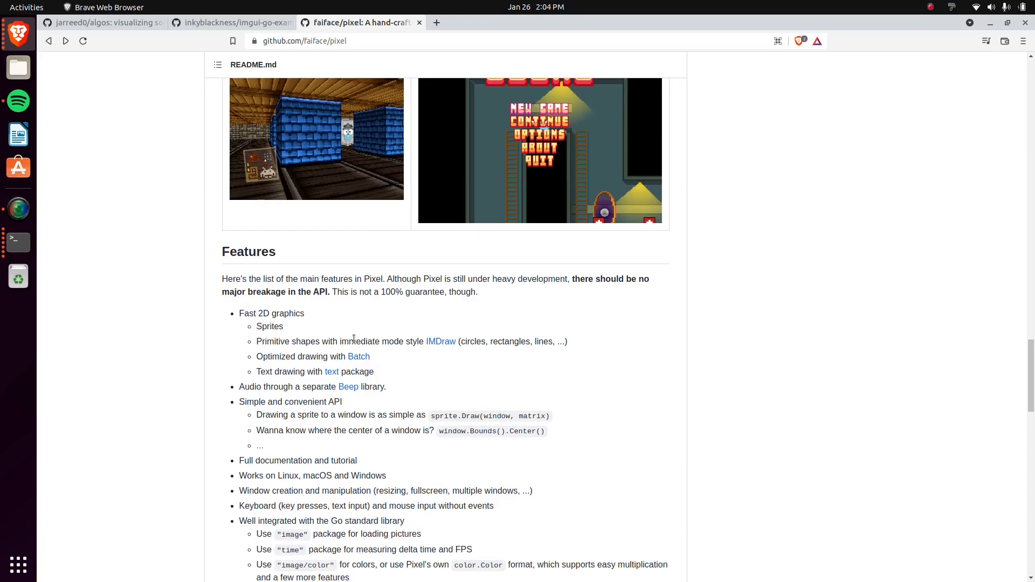
pyautogui.scroll(-3)
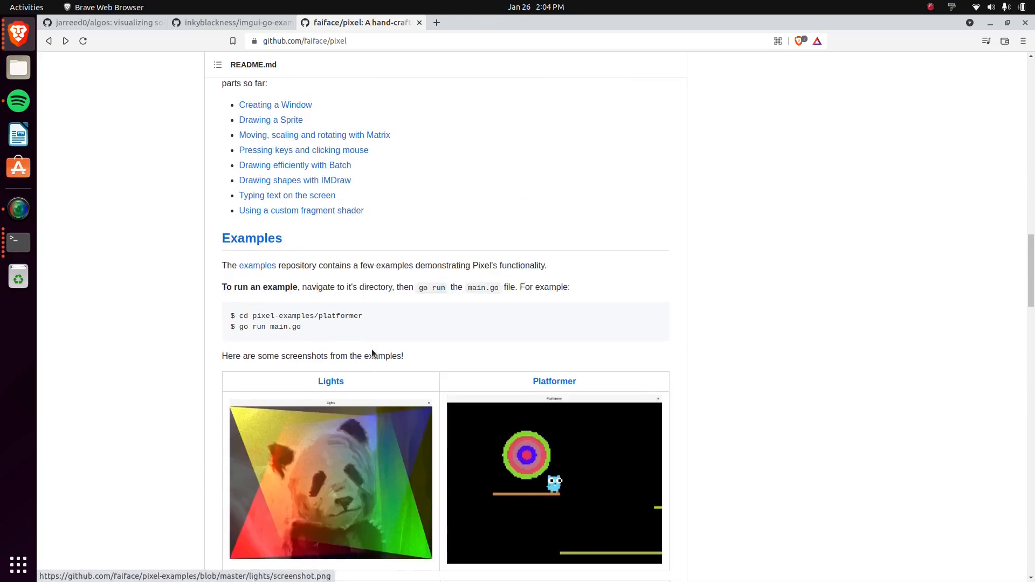
pyautogui.scroll(3)
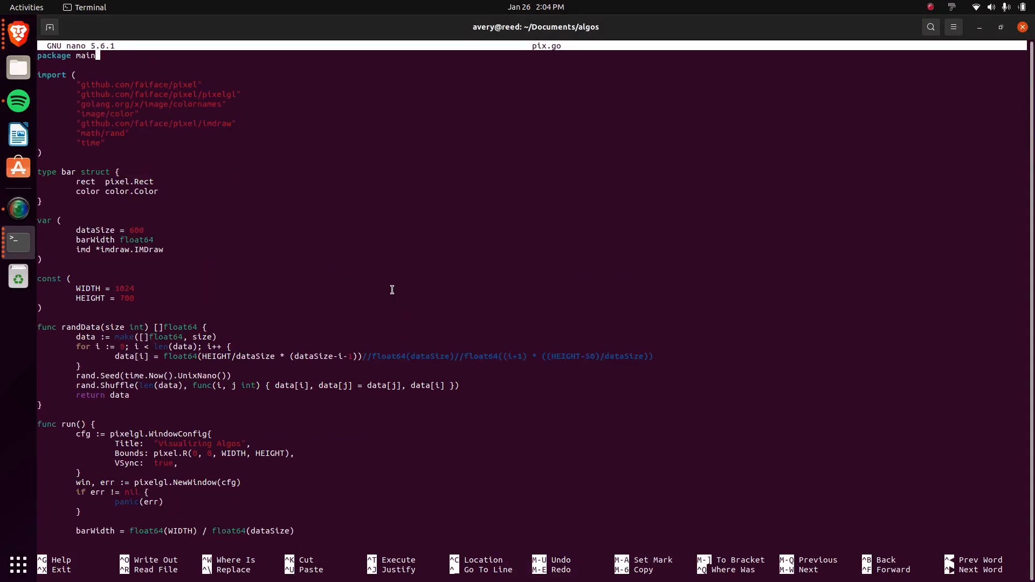
# - In nano, save pix.go and scroll to main, marking the run function passed to pixelgl.Run
pyautogui.press('ctrl+o')
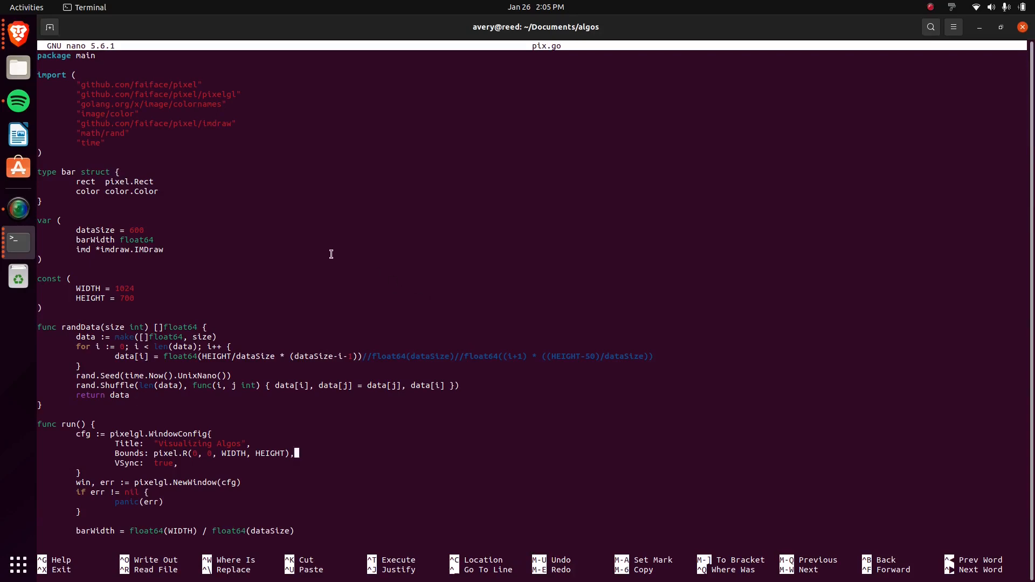
pyautogui.scroll(-3)
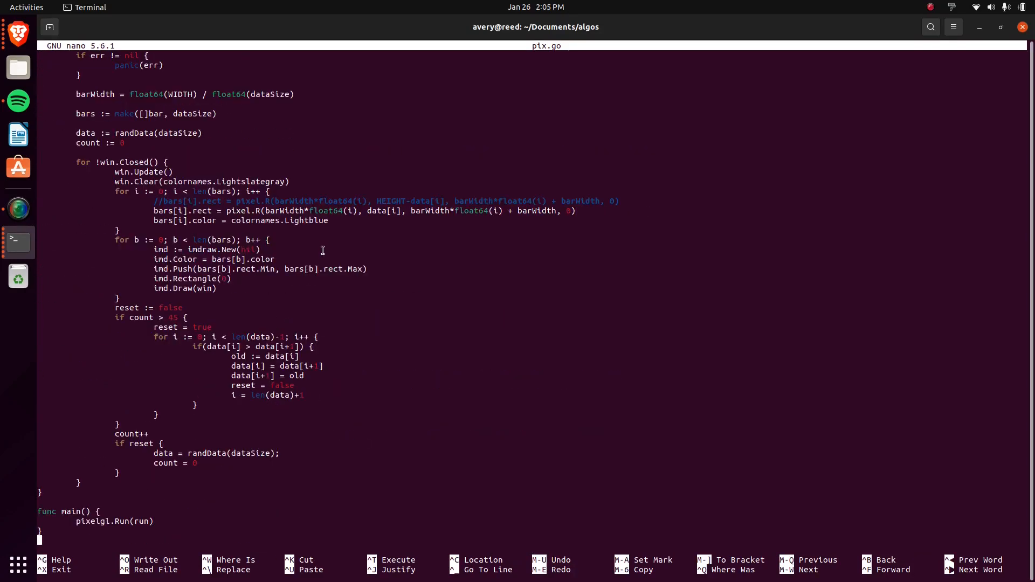
pyautogui.doubleClick(100, 522)
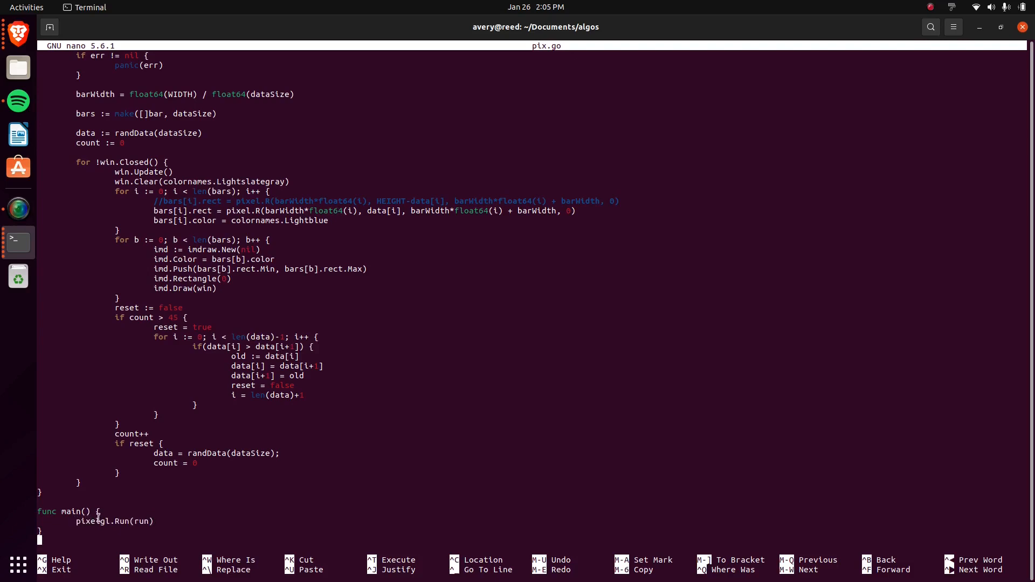
pyautogui.doubleClick(140, 521)
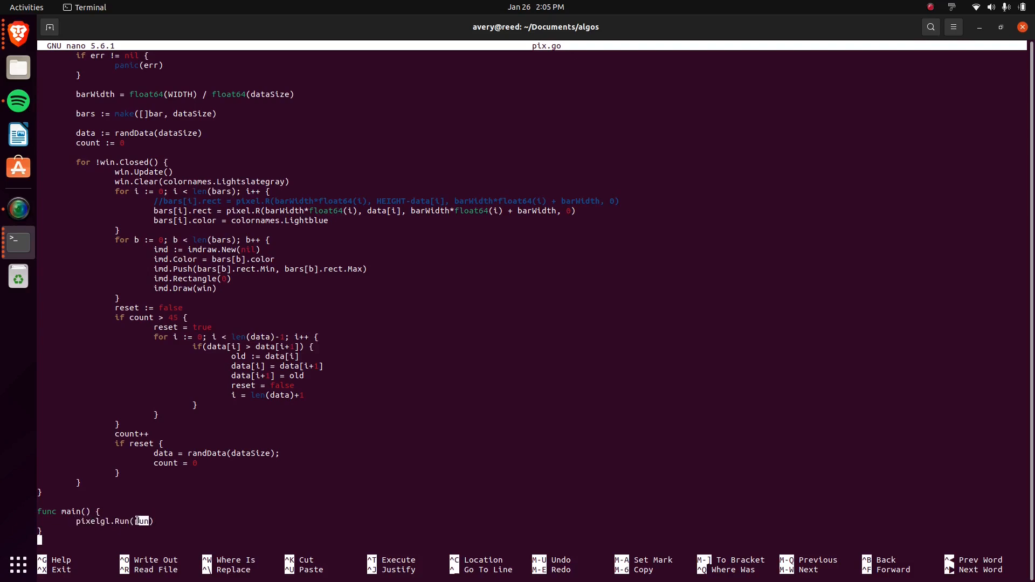
# - Scroll up to the window config and mark the VSync true setting, then read back down the code
pyautogui.scroll(3)
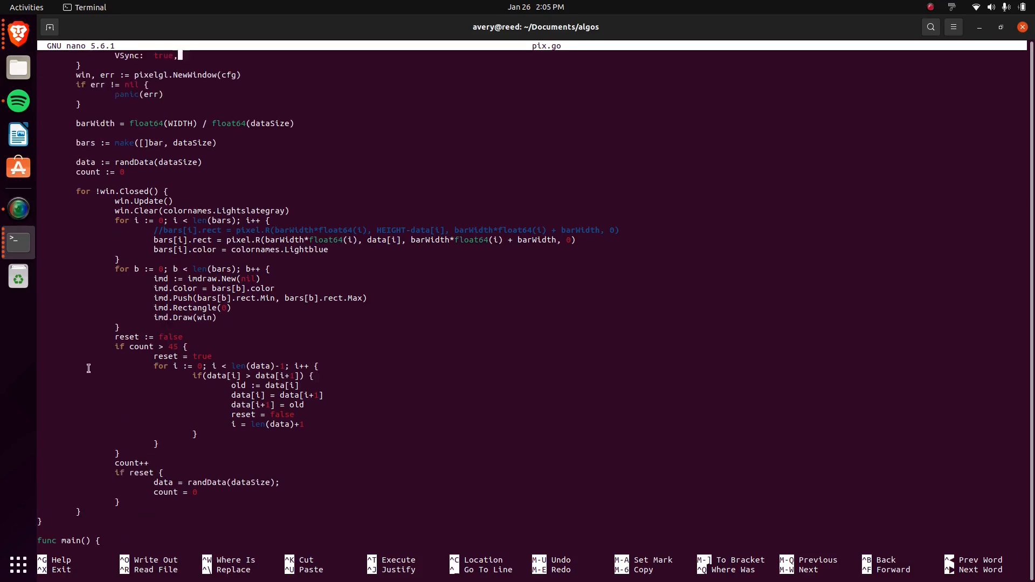
pyautogui.scroll(3)
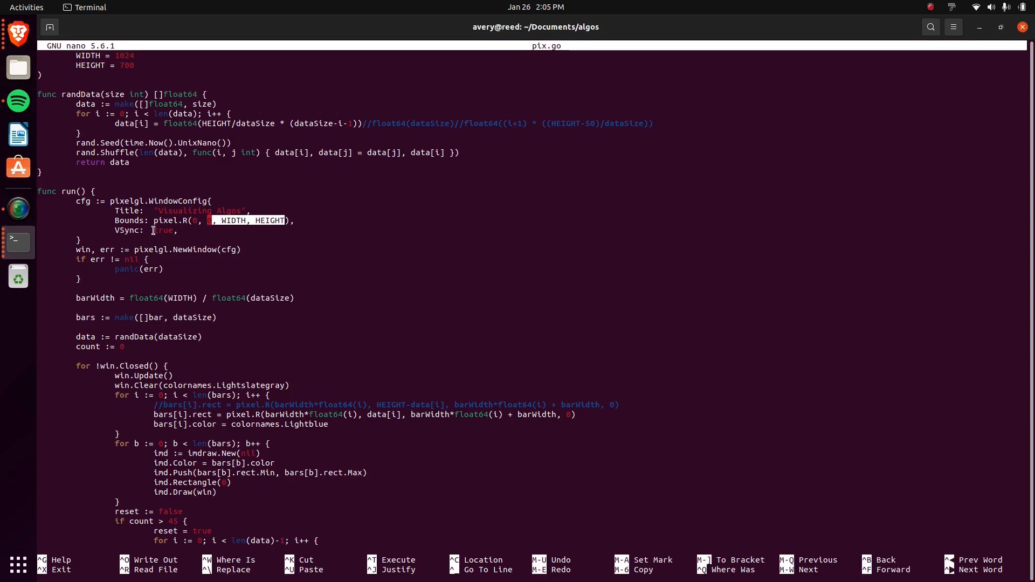
pyautogui.click(163, 230)
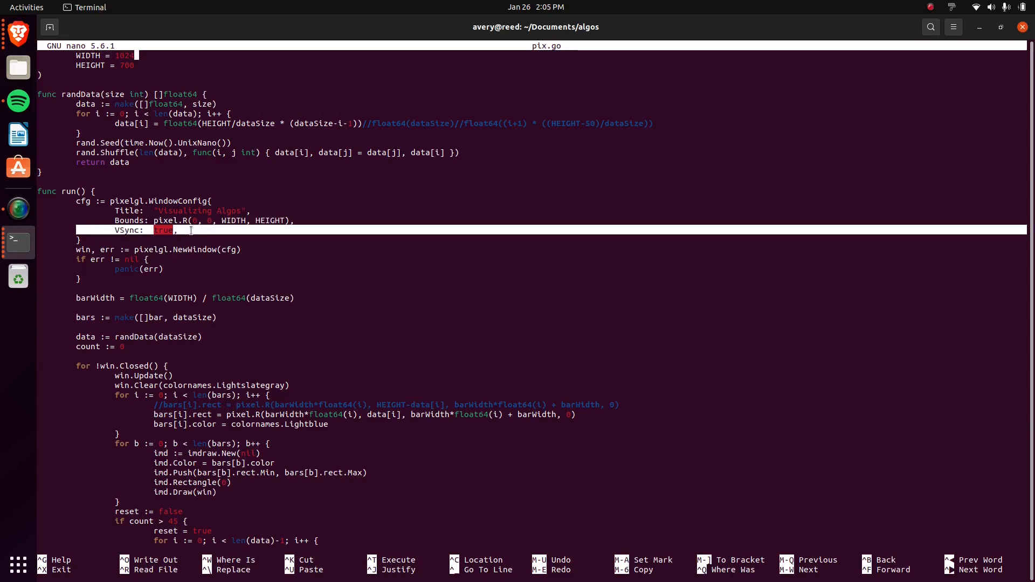
pyautogui.click(176, 230)
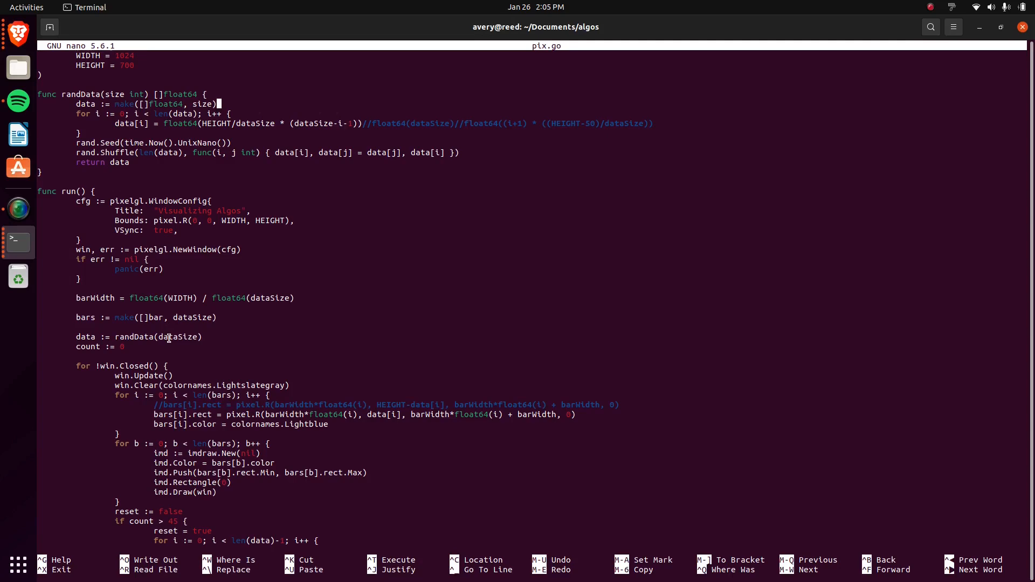
pyautogui.scroll(-3)
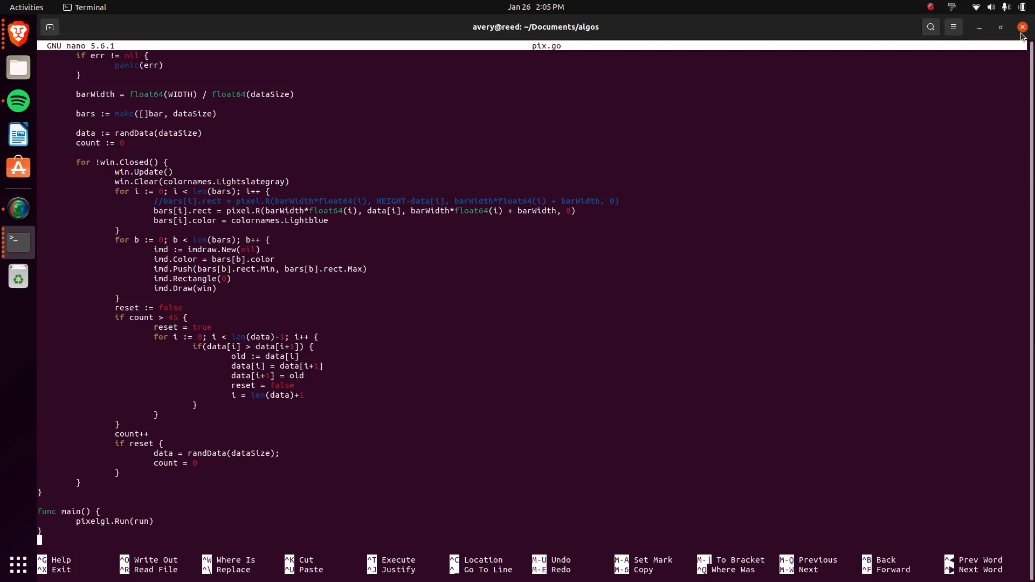
pyautogui.moveTo(187, 349)
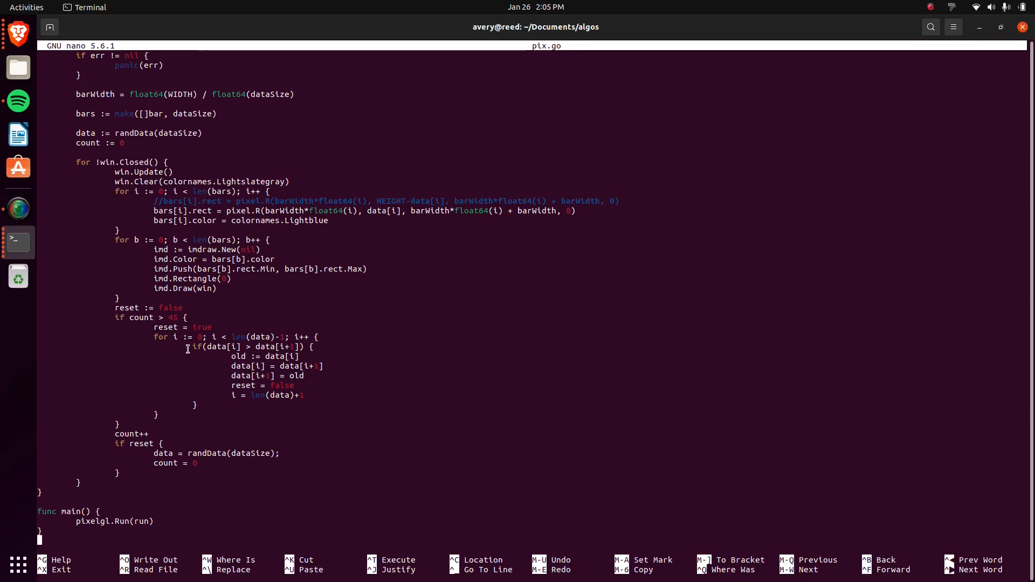
pyautogui.moveTo(169, 257)
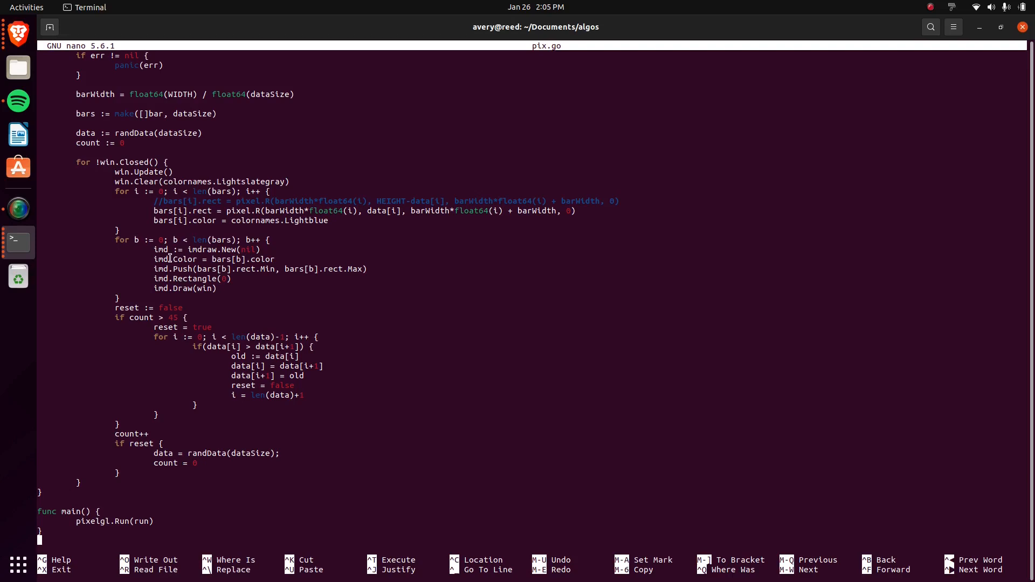
pyautogui.doubleClick(160, 249)
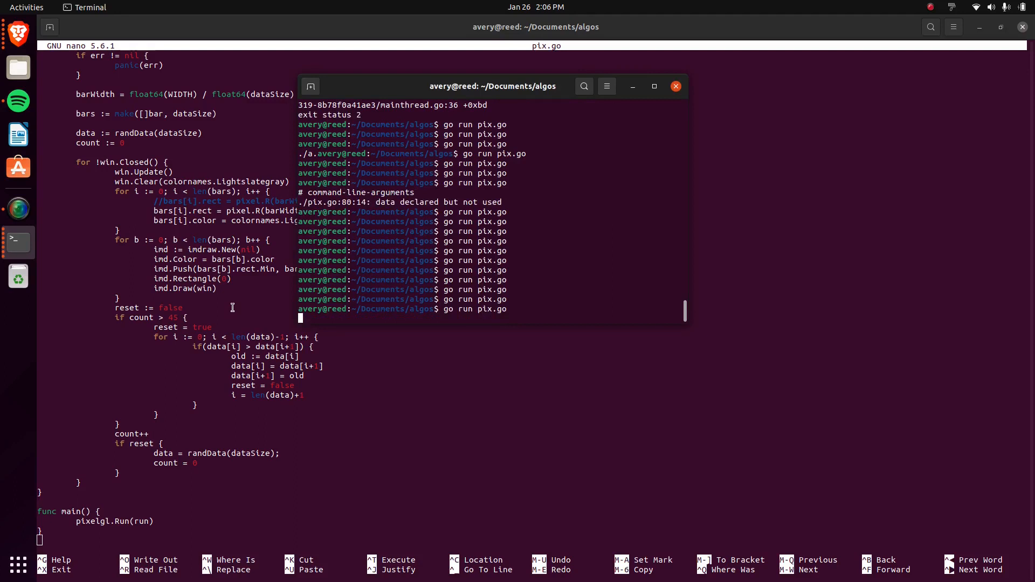
pyautogui.press('Return')
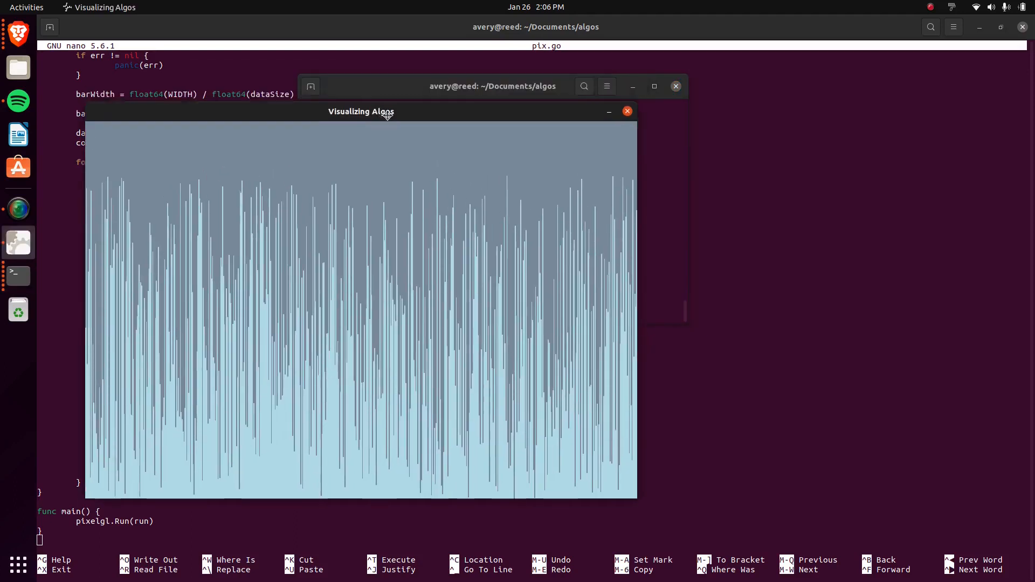
pyautogui.moveTo(361, 111); pyautogui.dragTo(357, 95)
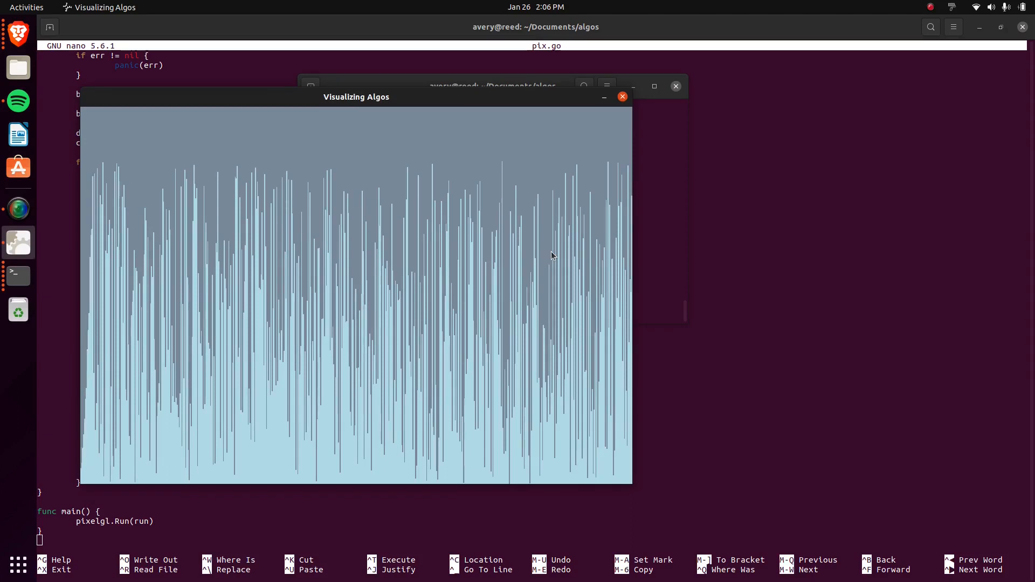
pyautogui.moveTo(317, 269)
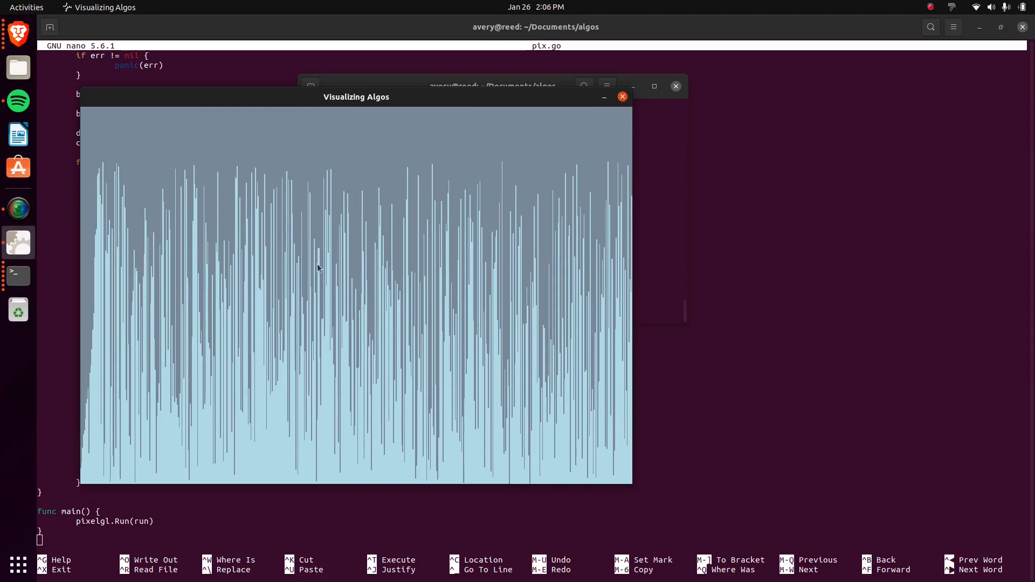
pyautogui.moveTo(238, 238)
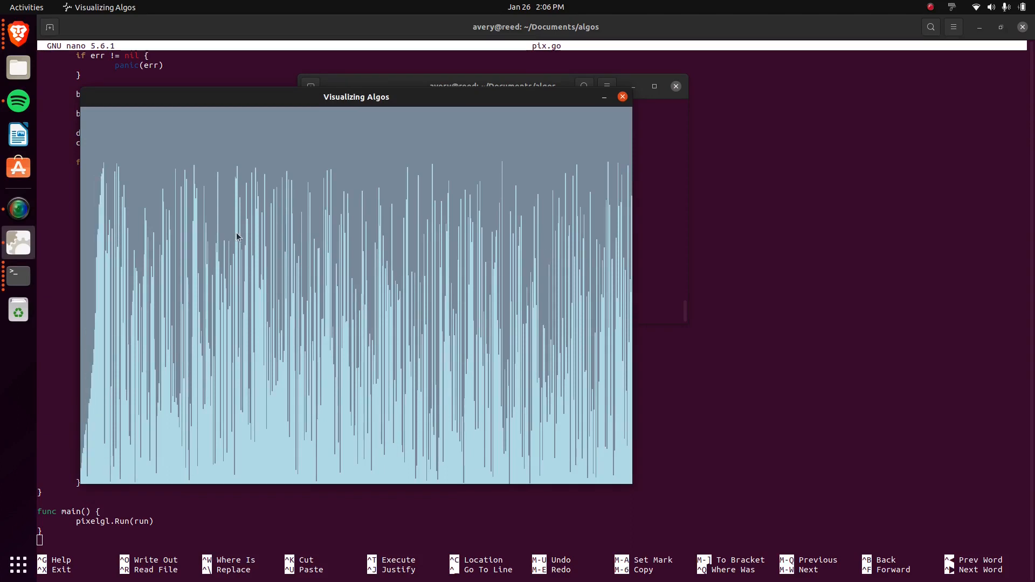
pyautogui.click(621, 96)
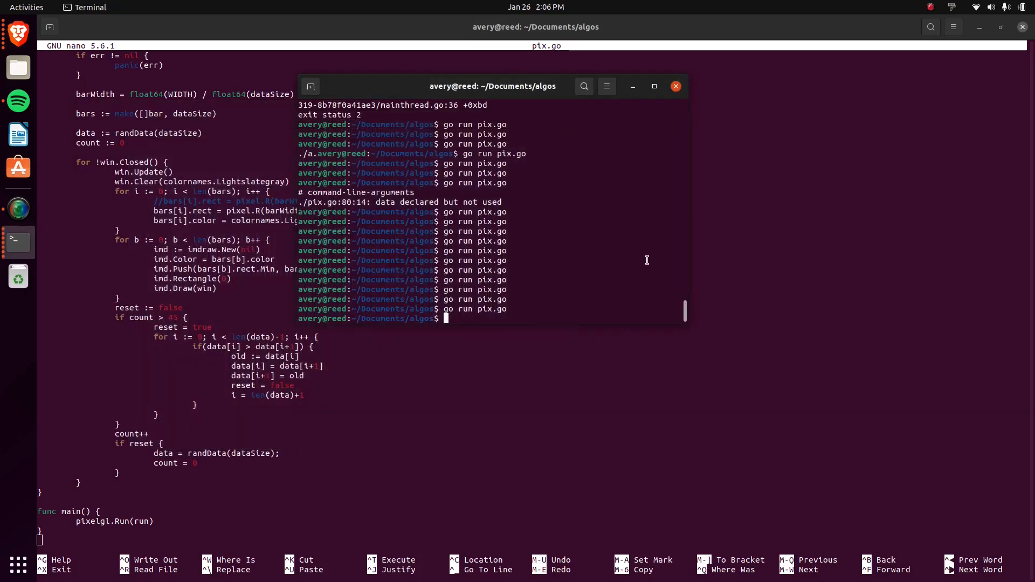
pyautogui.click(676, 86)
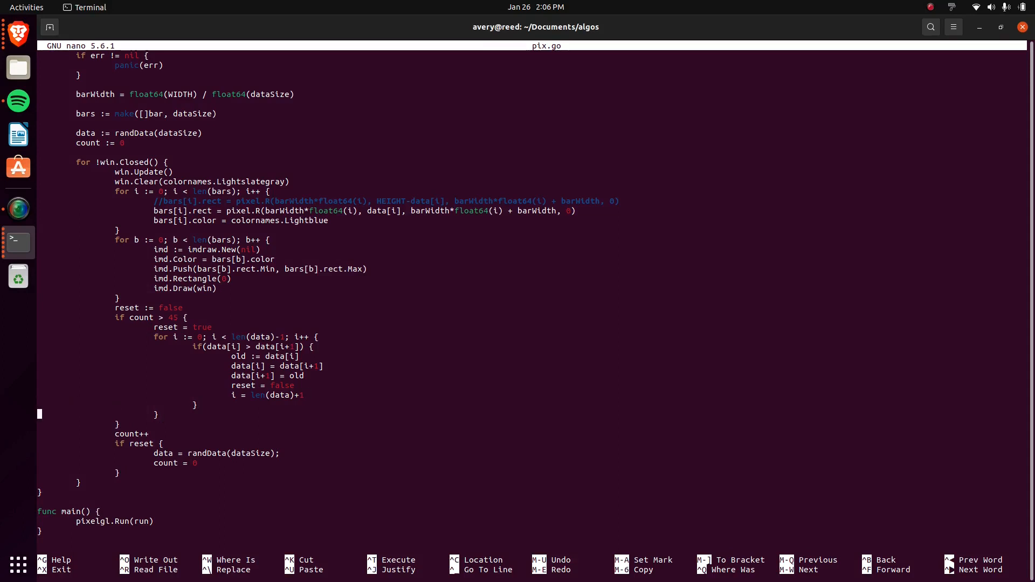
# - Comment a line with //, rerun pix.go, watch the bars sort into a rising slope, then close the visualizer
pyautogui.write('//')
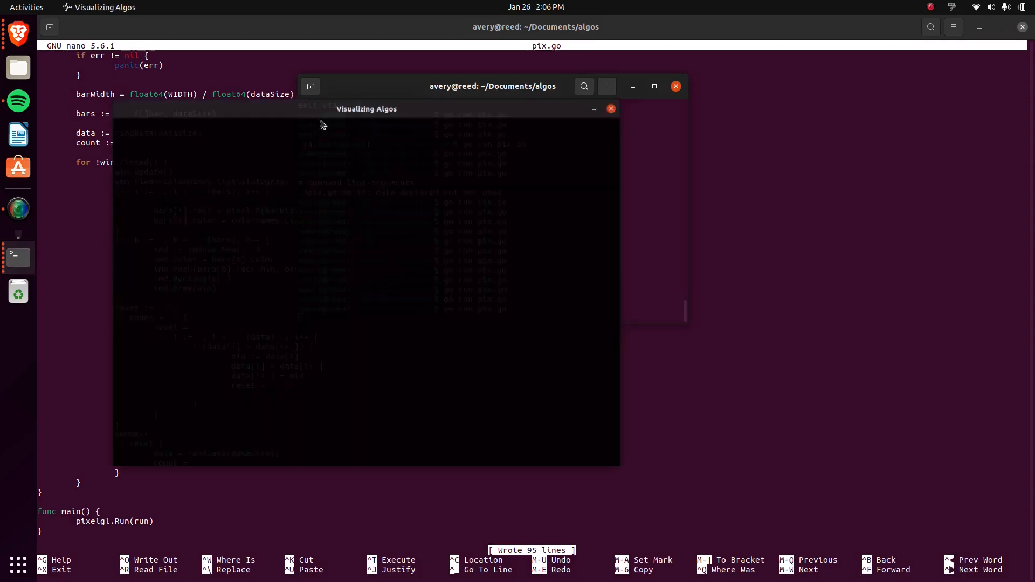
pyautogui.moveTo(366, 108); pyautogui.dragTo(405, 86)
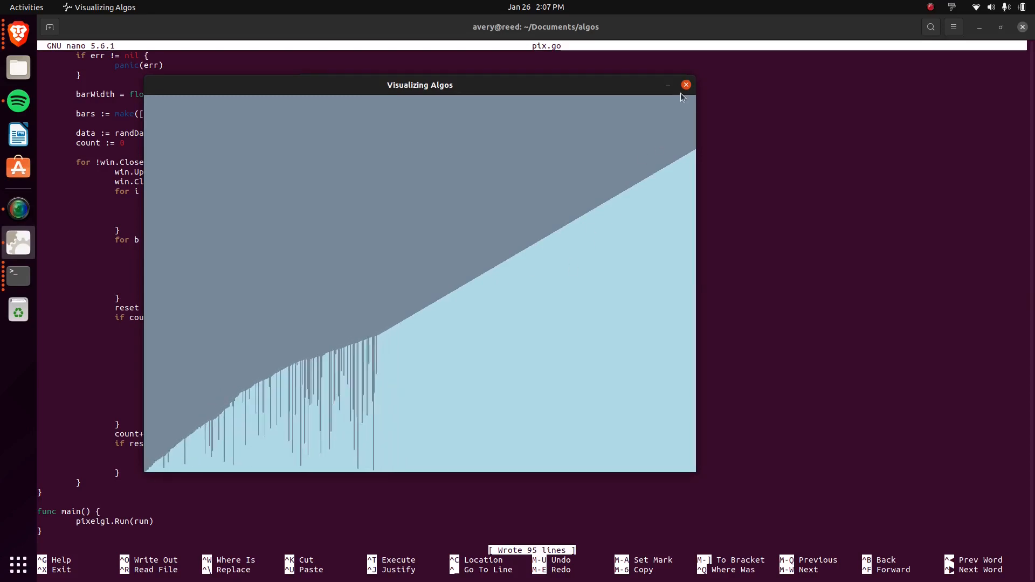
pyautogui.click(685, 85)
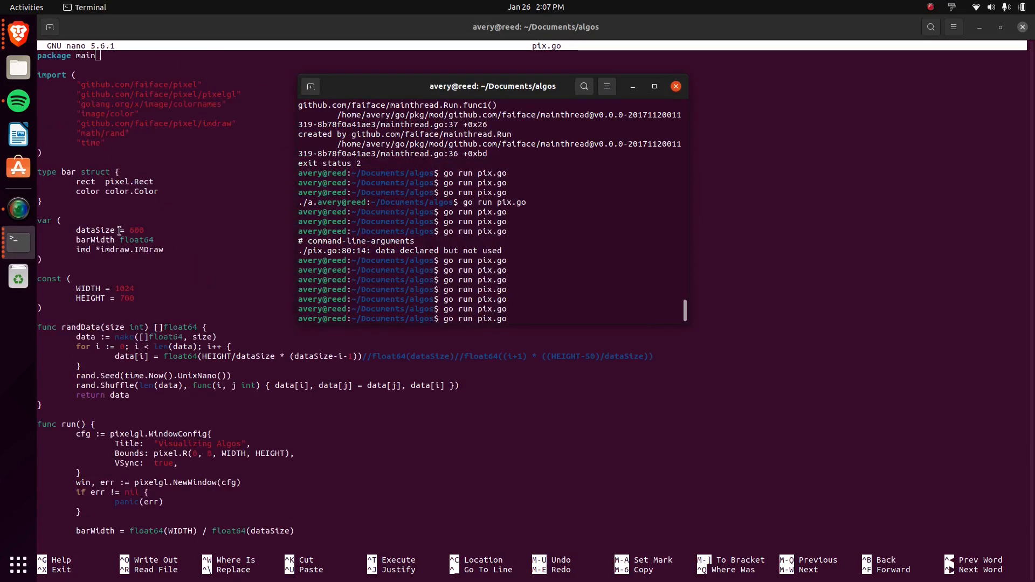
# - Leave the nano terminal and bring the Brave window with the Pixel README to the front
pyautogui.click(675, 87)
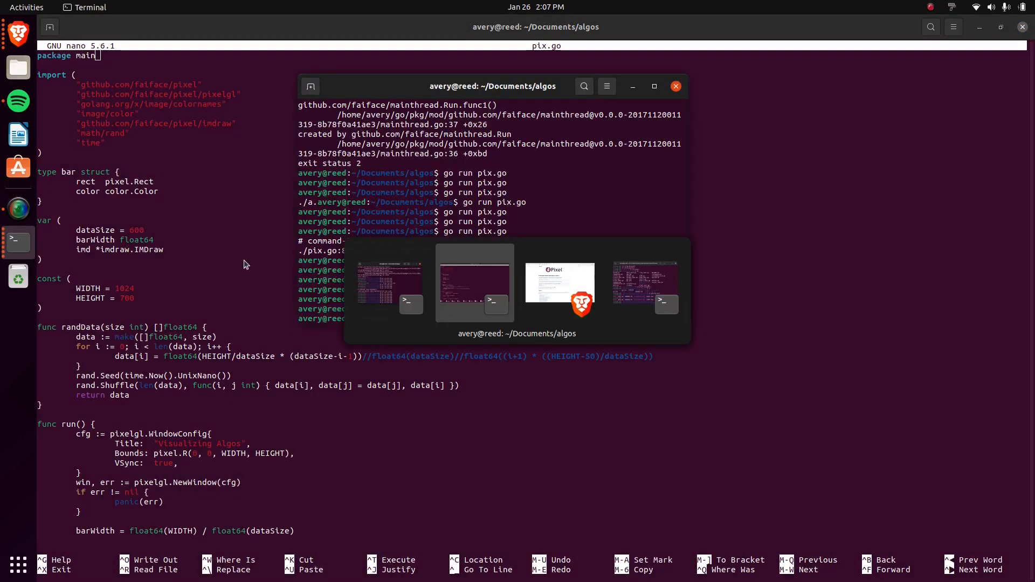
pyautogui.click(559, 283)
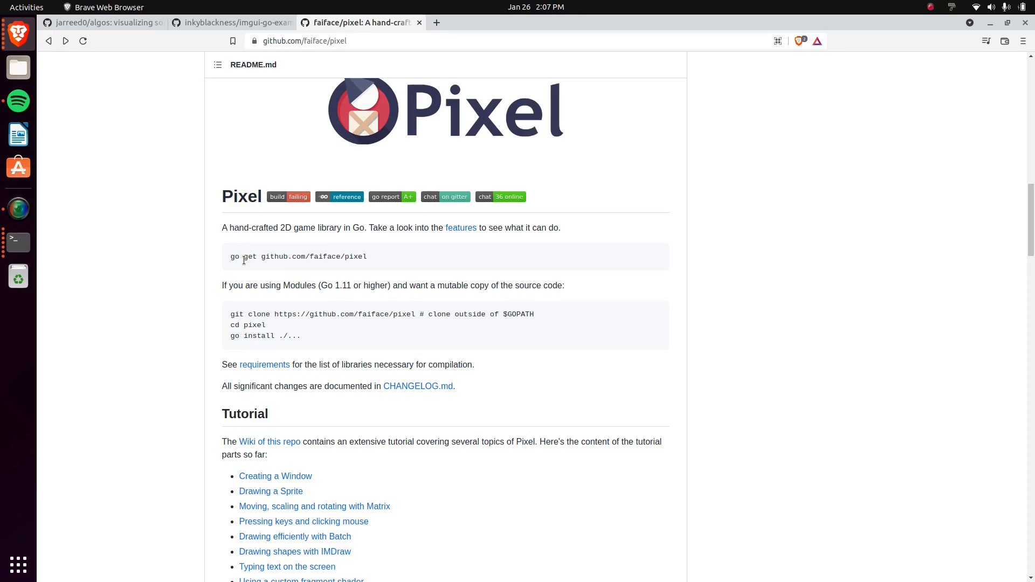
pyautogui.moveTo(60, 73)
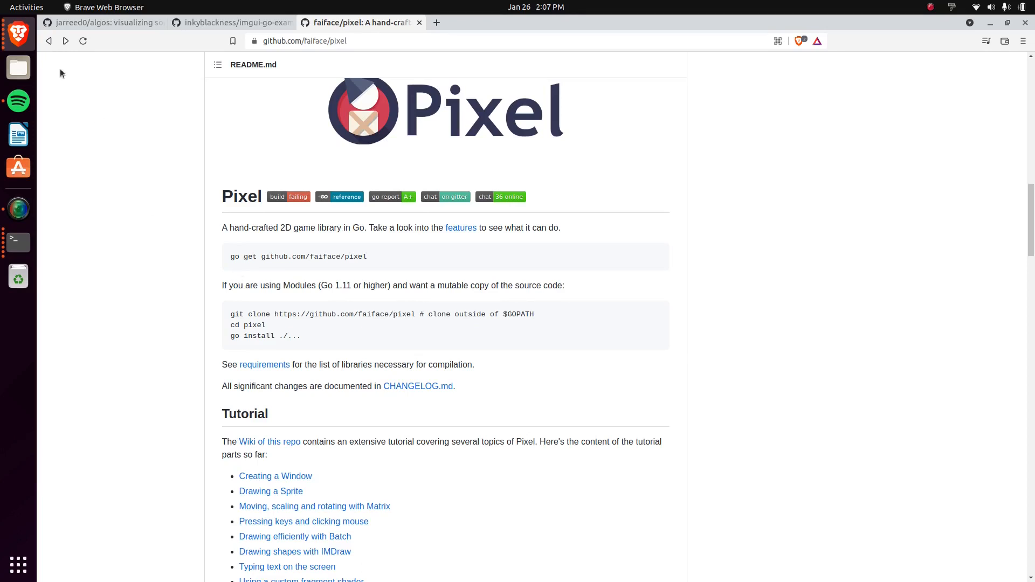
pyautogui.click(102, 23)
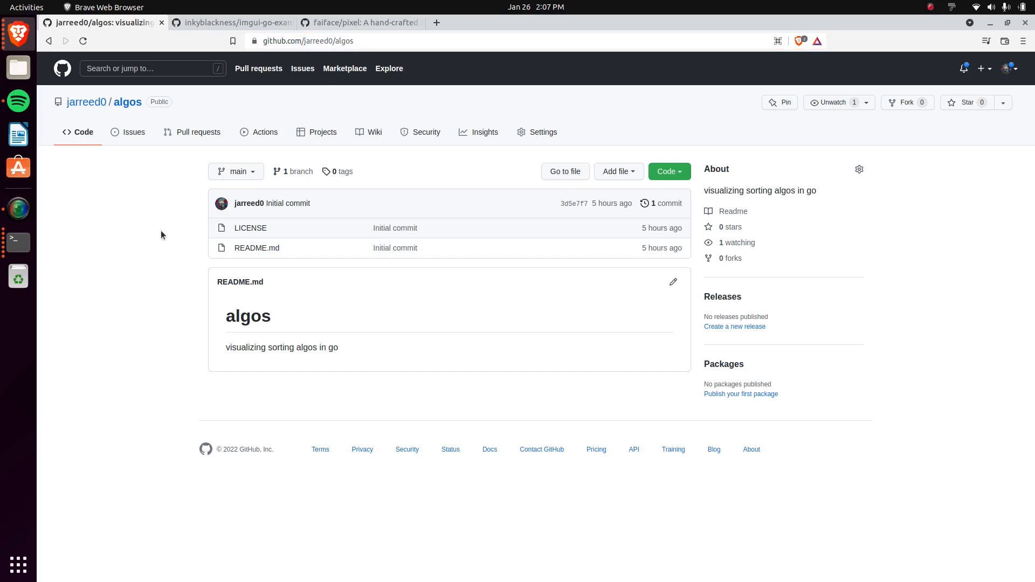
pyautogui.moveTo(216, 38)
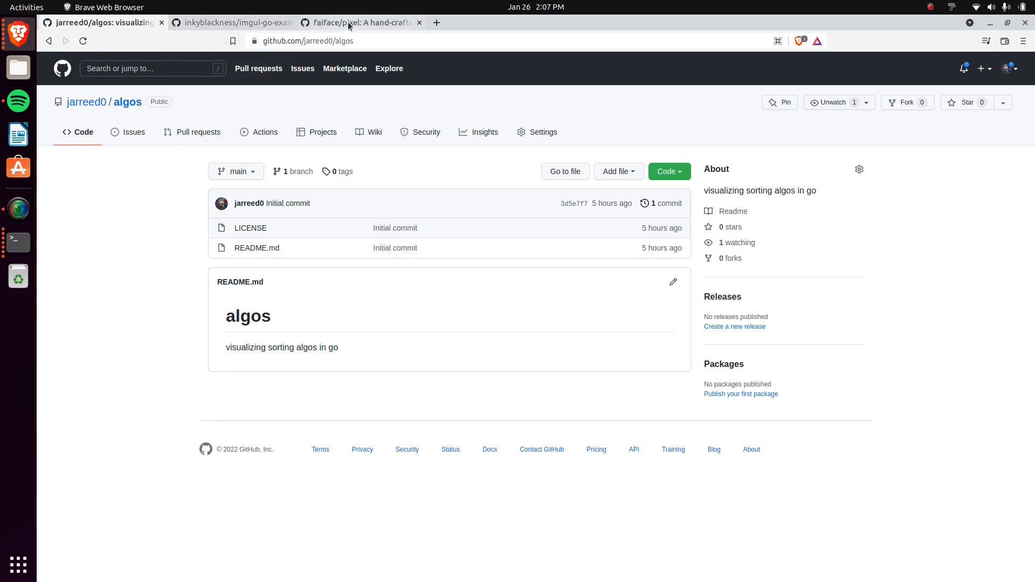
pyautogui.click(360, 23)
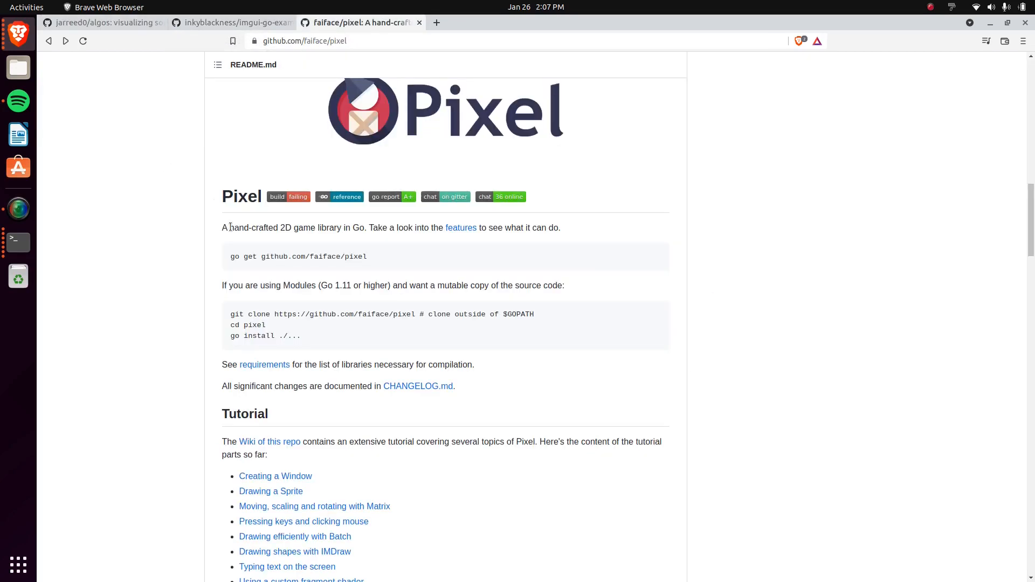
pyautogui.scroll(3)
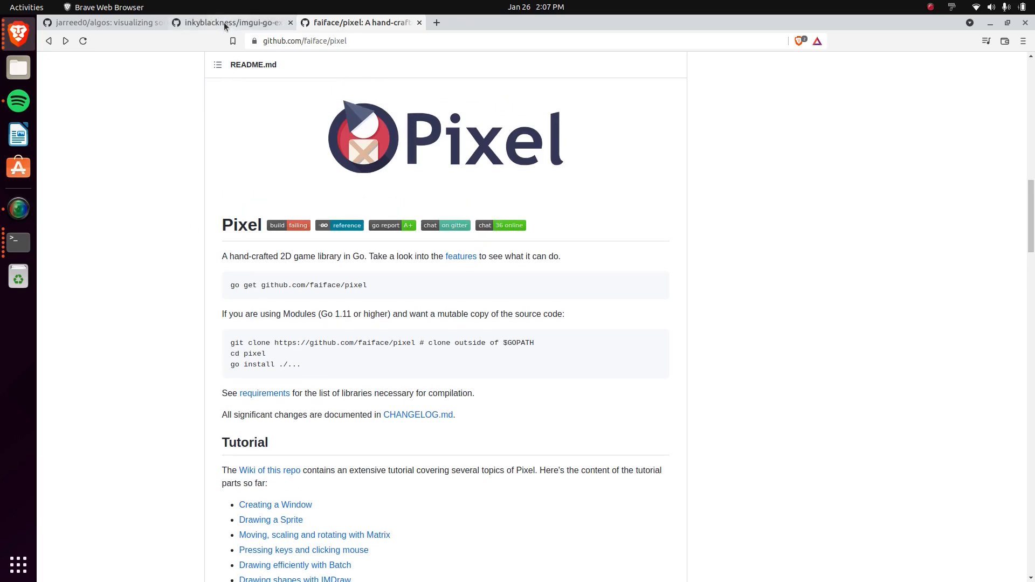
# - Switch to the inkyblackness/imgui-go-examples tab and scroll to its Dear ImGui for Go README
pyautogui.click(231, 23)
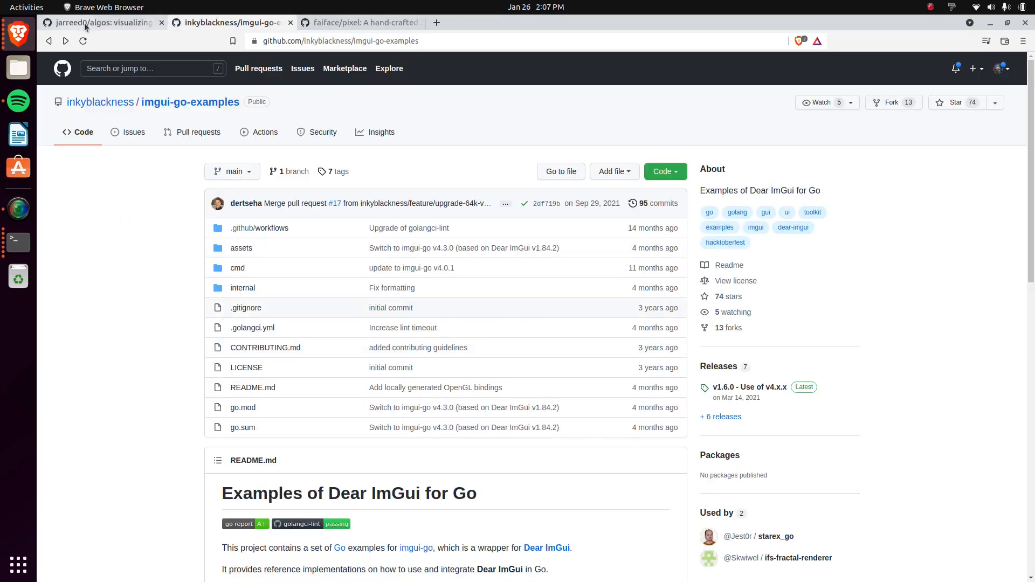
pyautogui.moveTo(236, 22)
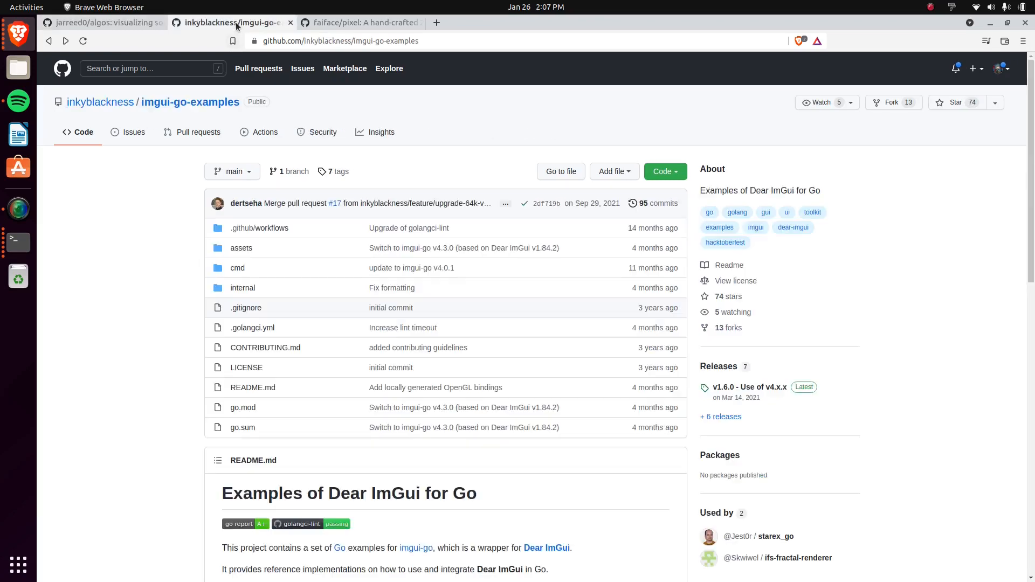
pyautogui.scroll(-3)
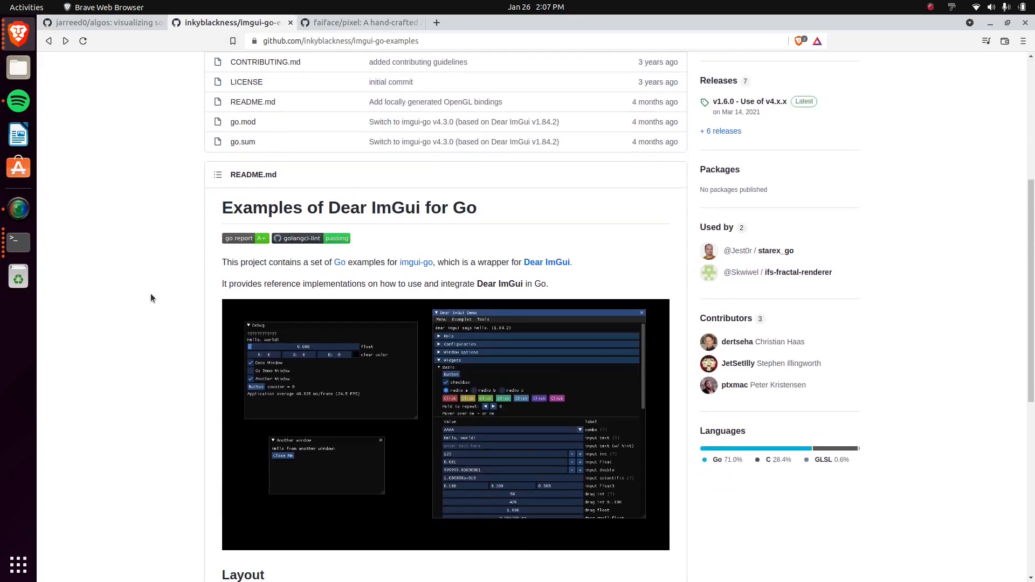